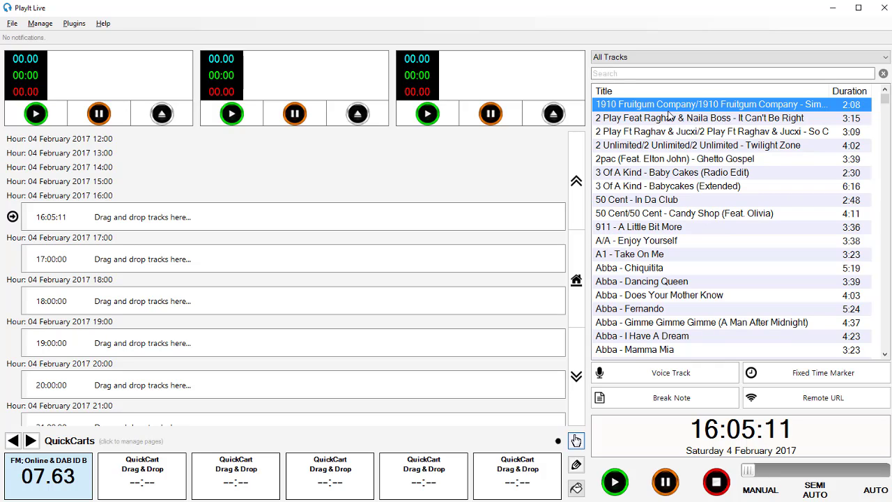
pyautogui.moveTo(699, 231)
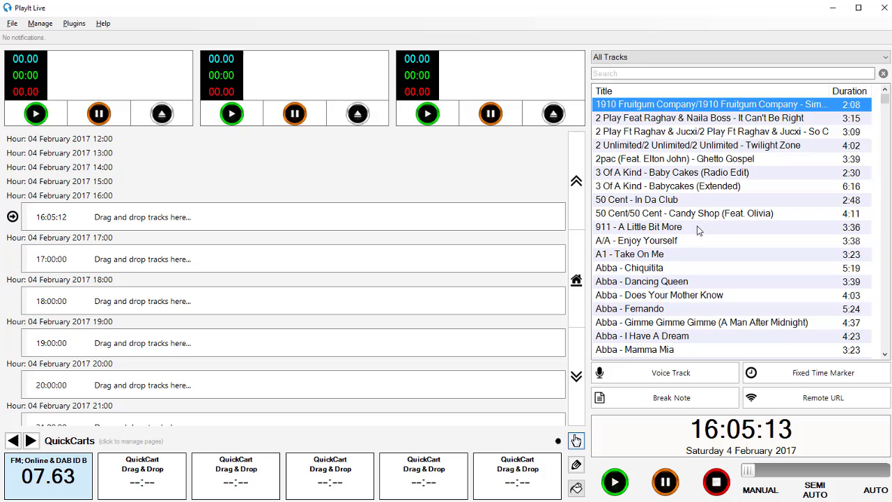
pyautogui.moveTo(742, 348)
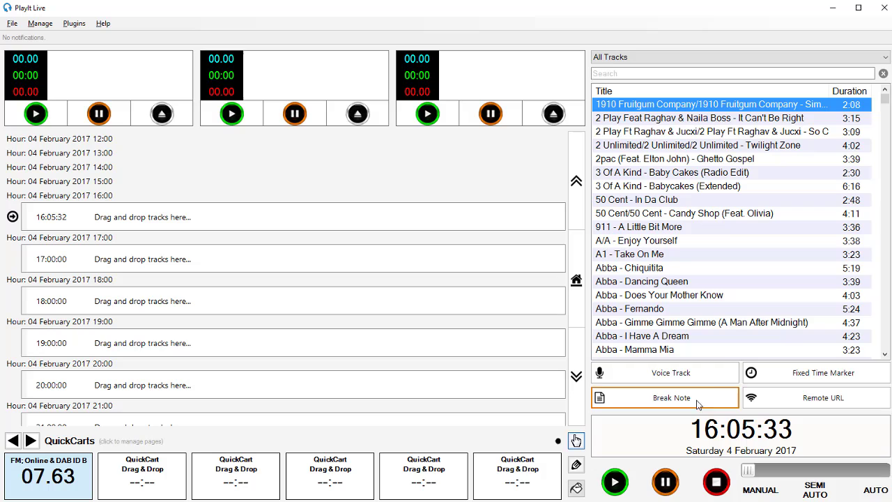
pyautogui.moveTo(823, 398)
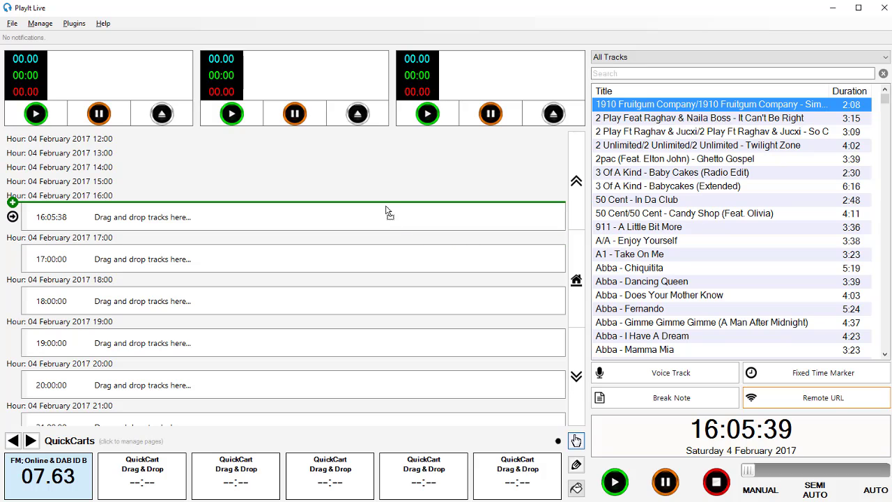
pyautogui.click(824, 397)
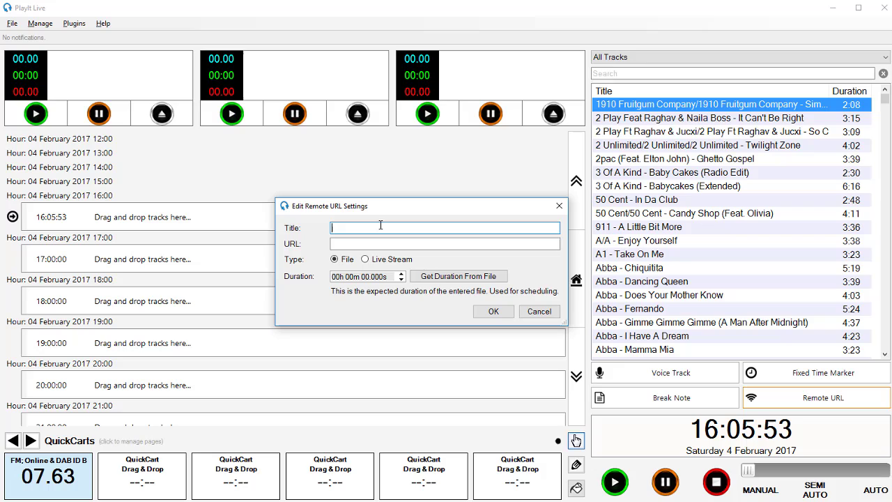
pyautogui.write('Cambridge 105')
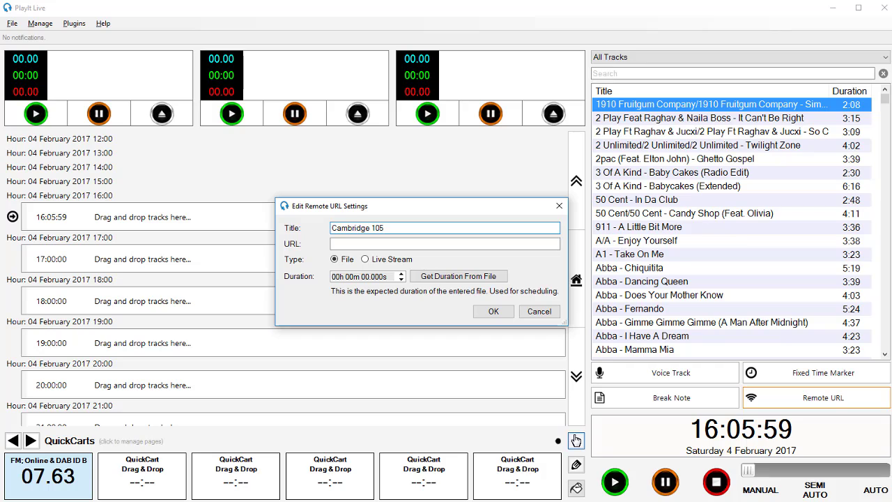
pyautogui.click(445, 243)
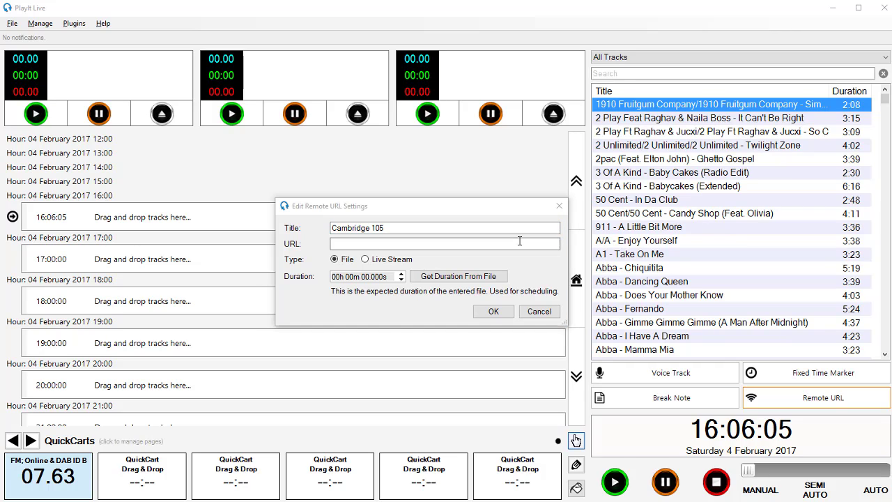
pyautogui.write('http://stream.cambridge105.fm:443/105-128s-mp3')
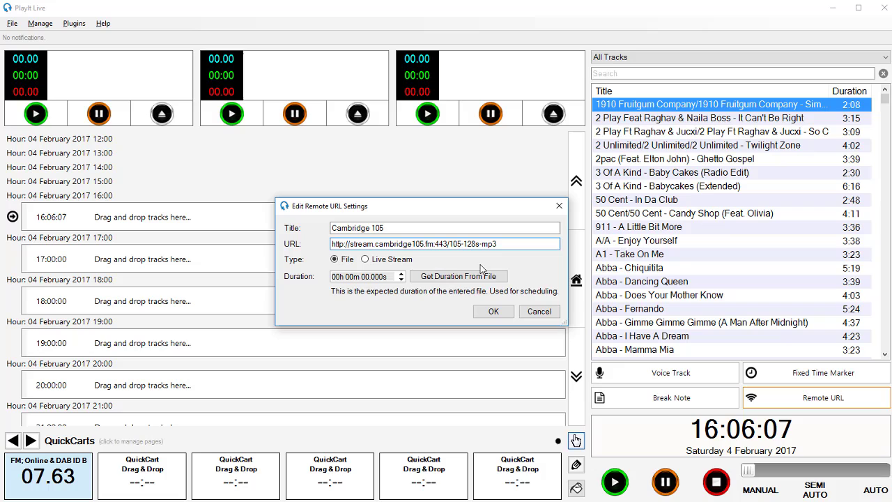
pyautogui.click(384, 259)
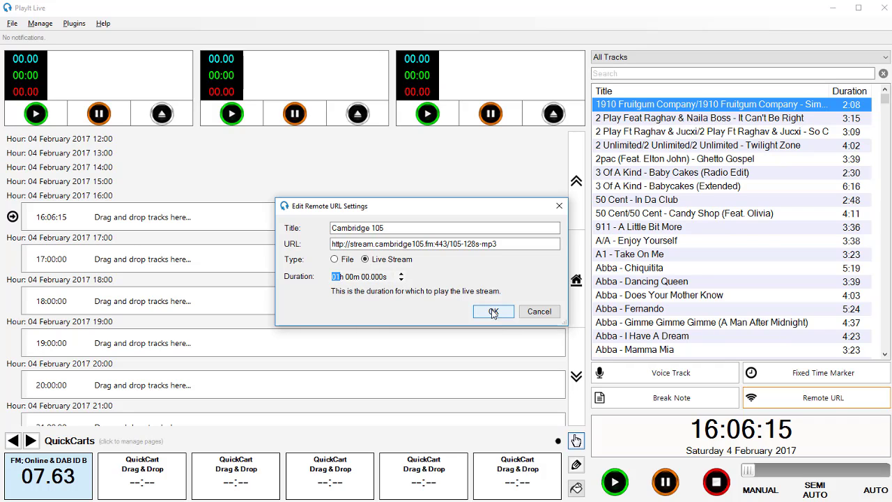
pyautogui.click(493, 311)
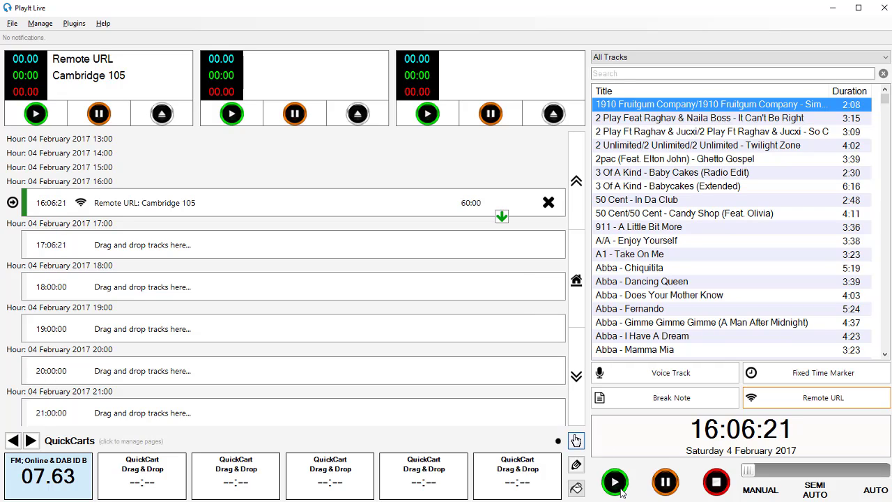
# - Start playing the Cambridge 105 stream in the first player
pyautogui.click(615, 482)
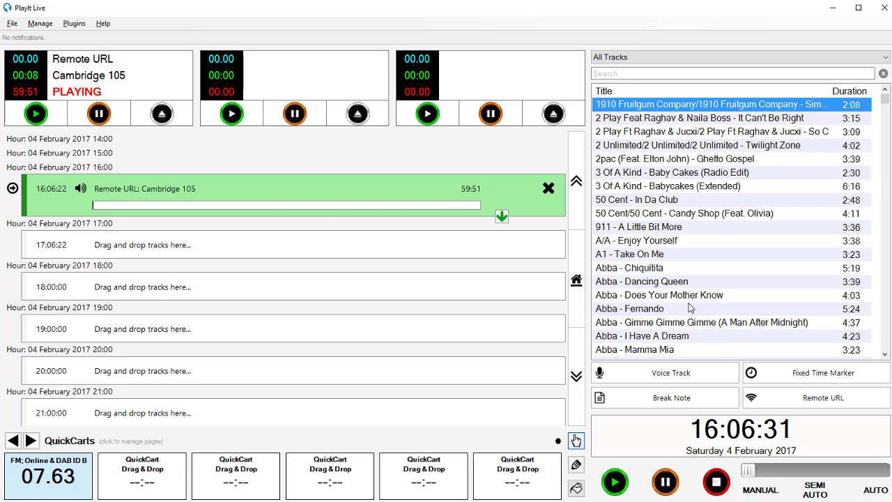
pyautogui.moveTo(693, 361)
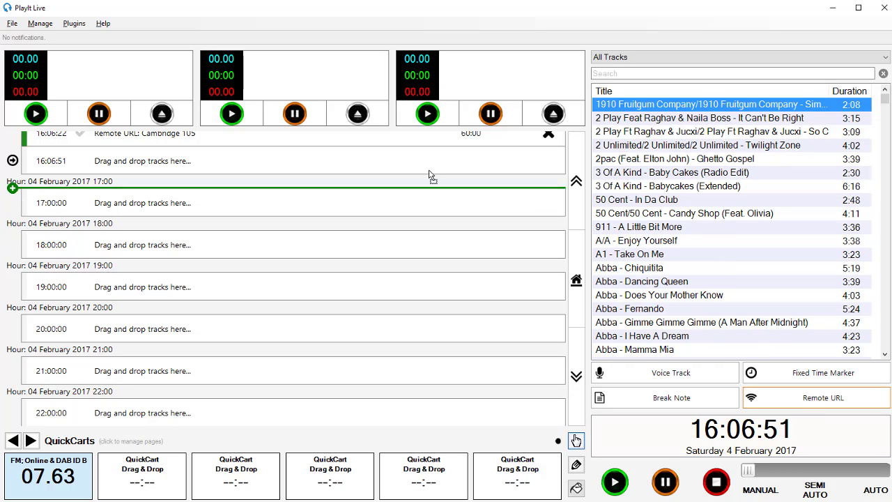
# - Add a 'Gadget Guide' remote mp3 item, taking its 17:56 duration from the file
pyautogui.click(823, 397)
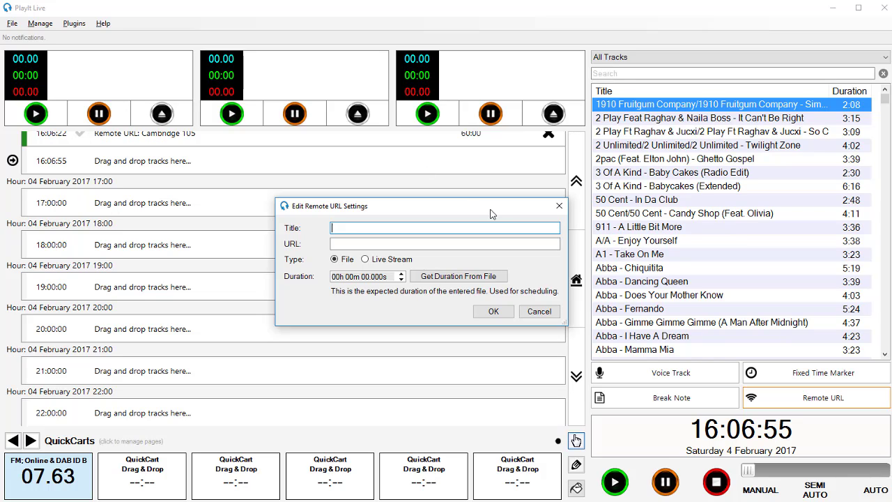
pyautogui.write('Gadget')
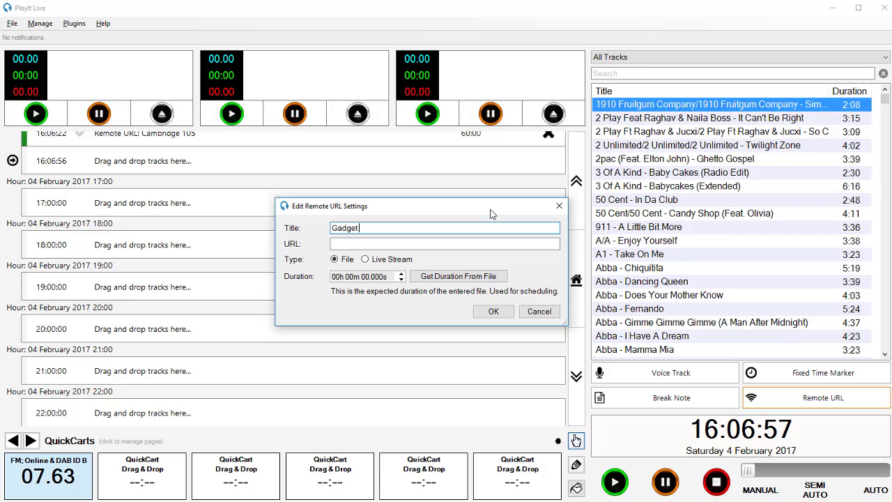
pyautogui.write('Guide')
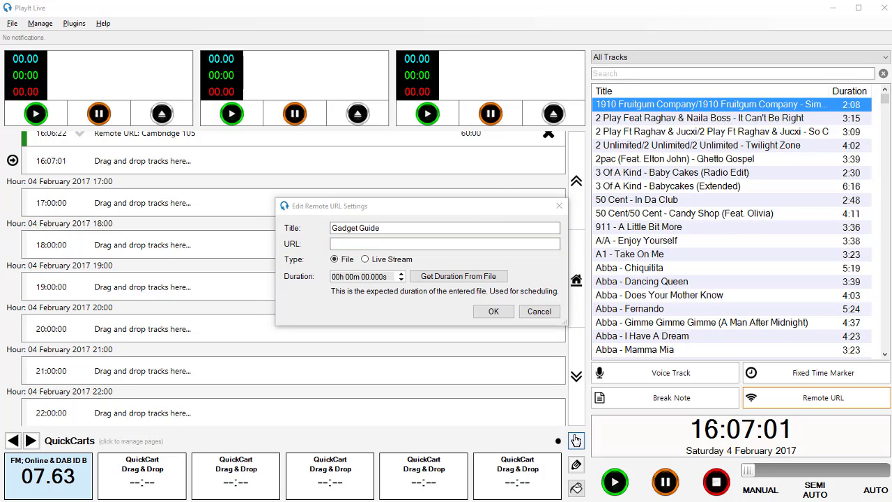
pyautogui.write('nl/uploads/2017/01/20170128-Gadget-Guide_-CES-2017-Part-2.mp3')
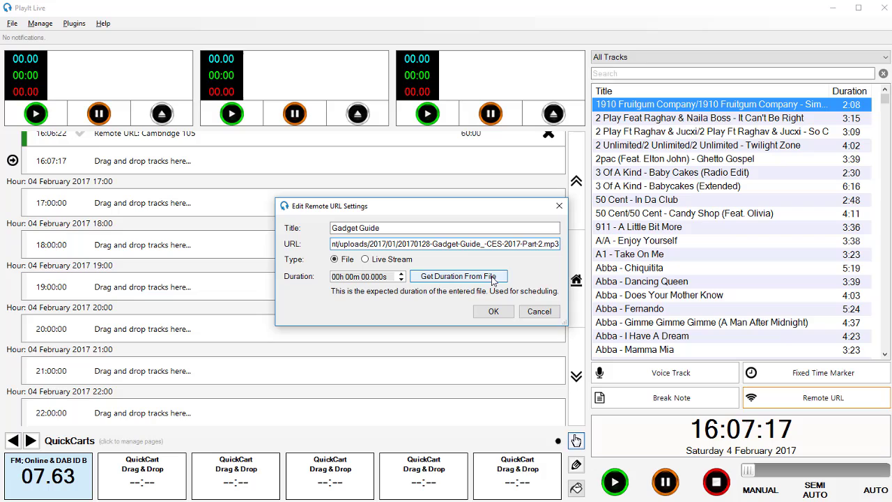
pyautogui.click(457, 276)
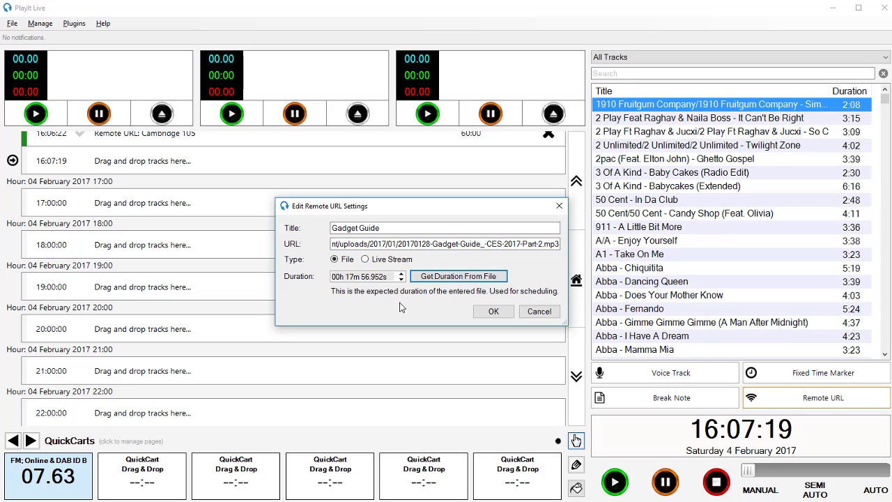
pyautogui.moveTo(463, 309)
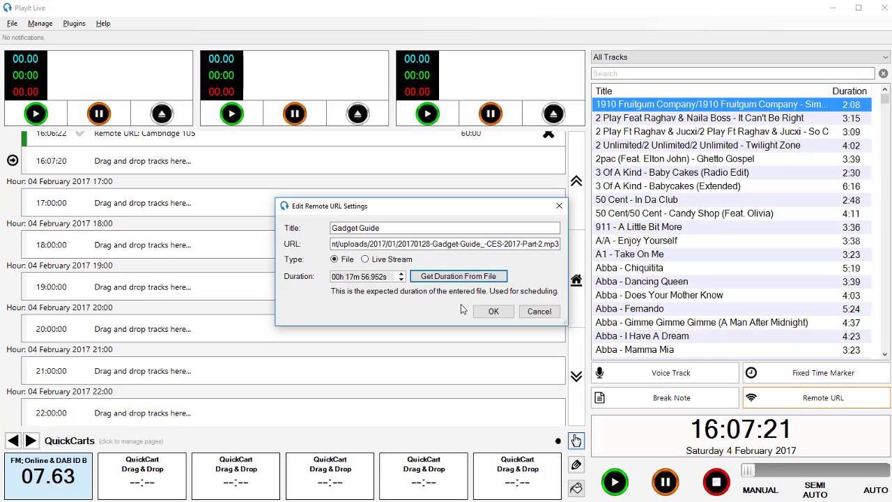
pyautogui.click(493, 311)
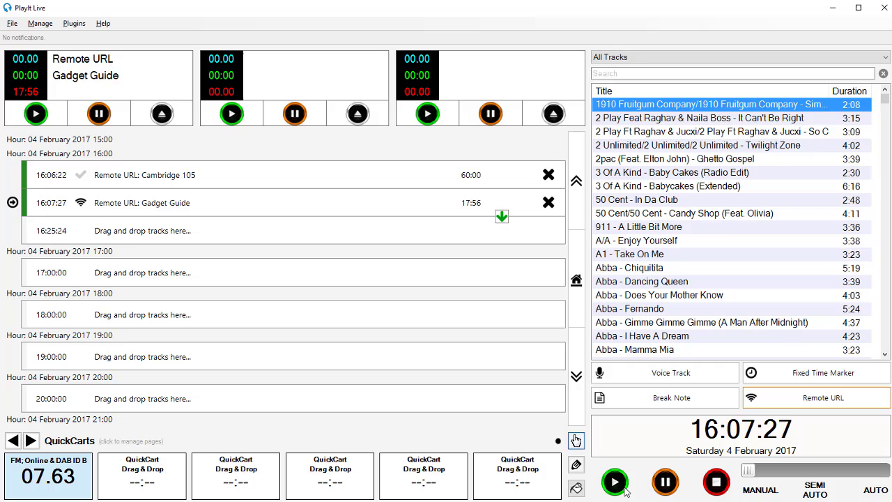
# - Play the Gadget Guide recording in the first player
pyautogui.click(614, 482)
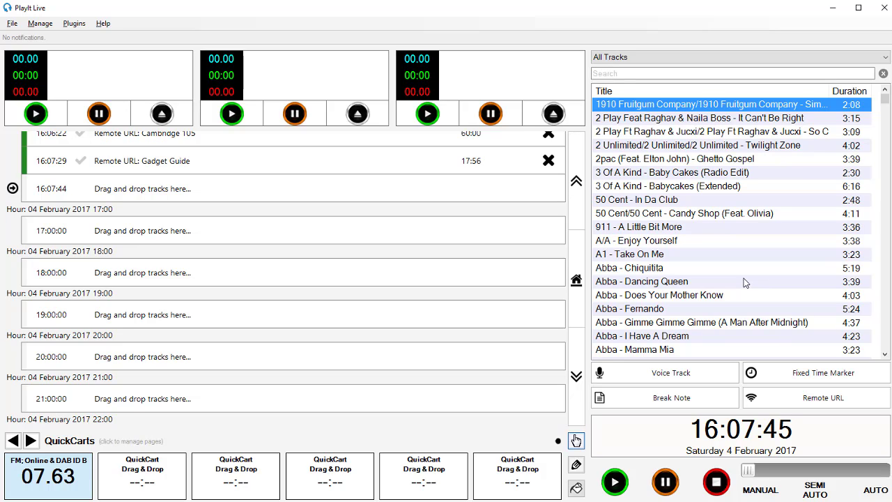
pyautogui.moveTo(421, 226)
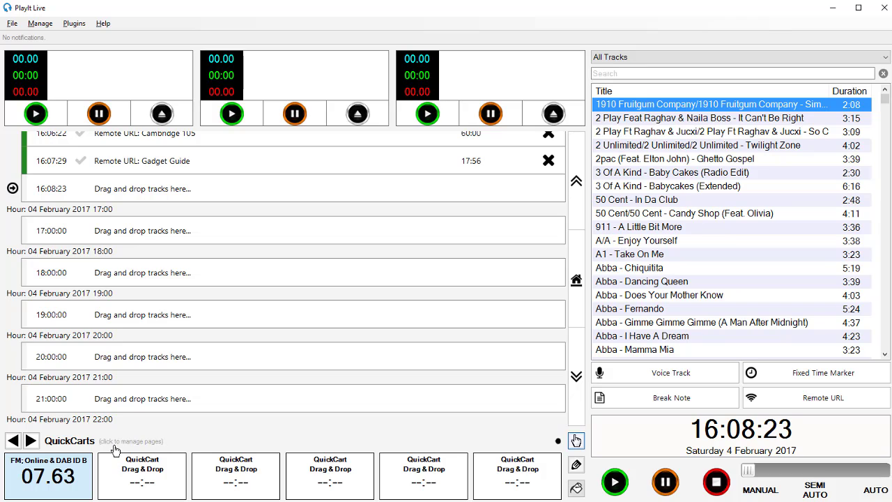
# - Create a 'New Page' QuickCart page and assign '50 Cent - In Da Club' to its first cart
pyautogui.click(131, 441)
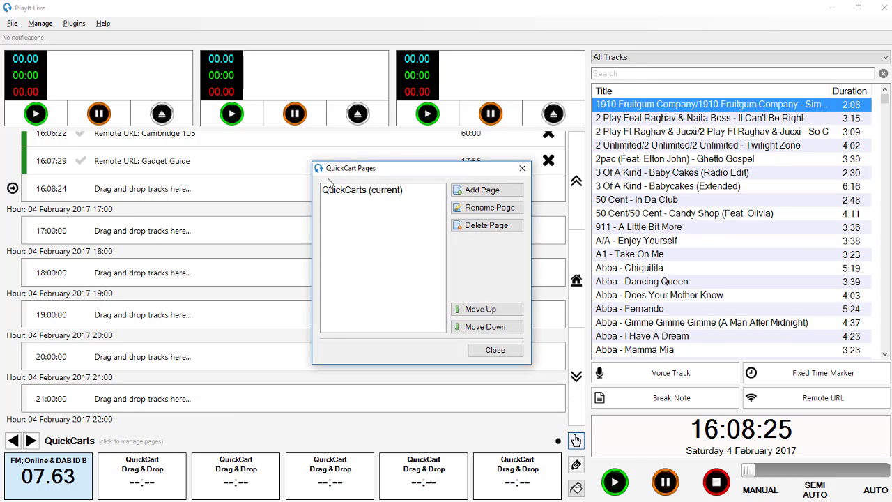
pyautogui.moveTo(418, 244)
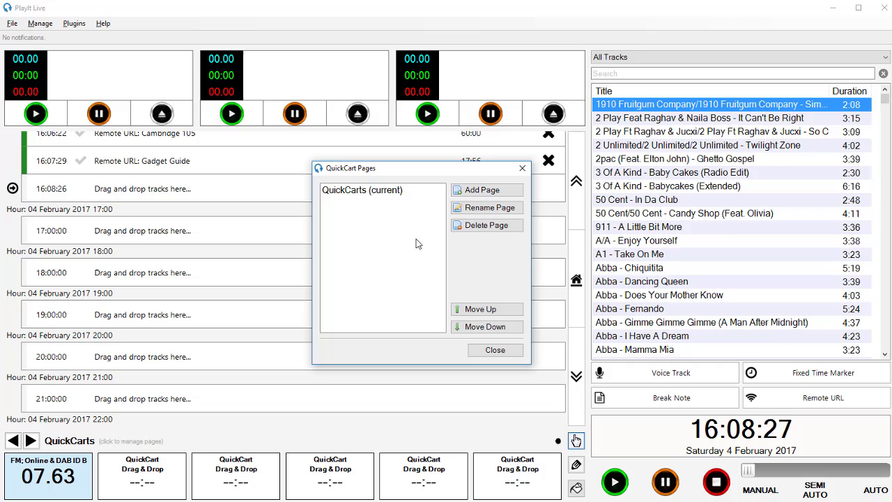
pyautogui.moveTo(486, 189)
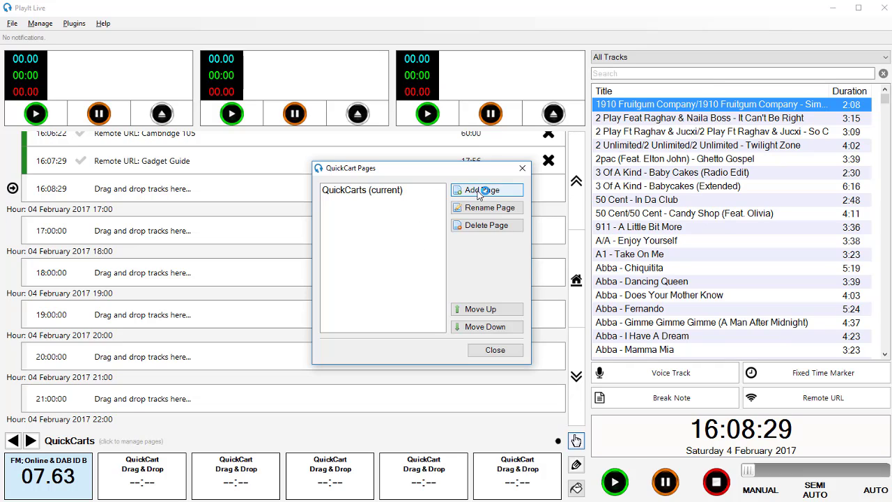
pyautogui.click(487, 190)
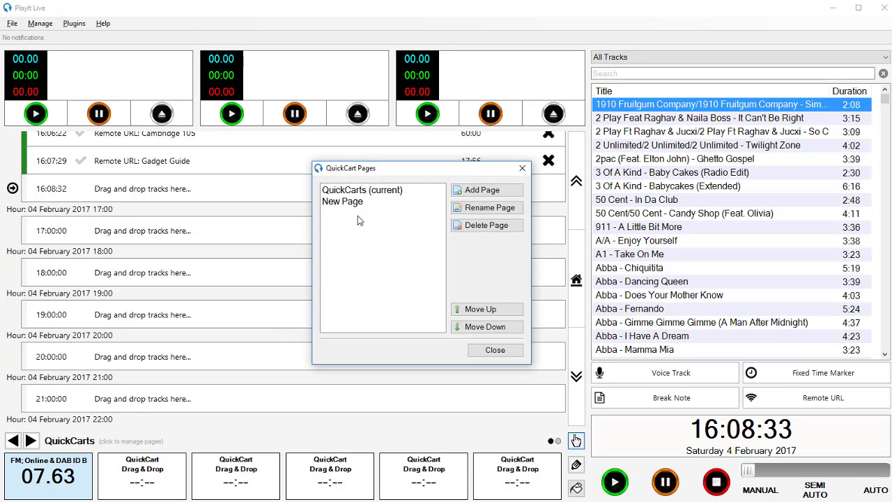
pyautogui.click(361, 201)
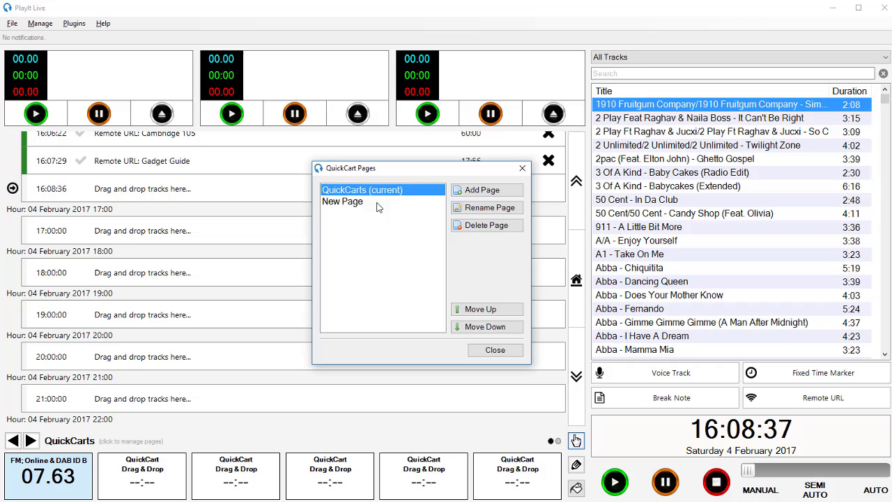
pyautogui.click(495, 350)
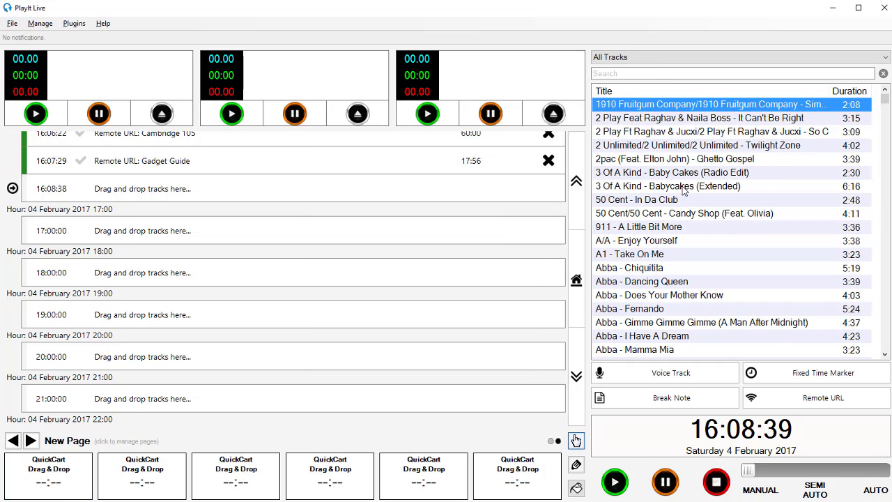
pyautogui.click(637, 199)
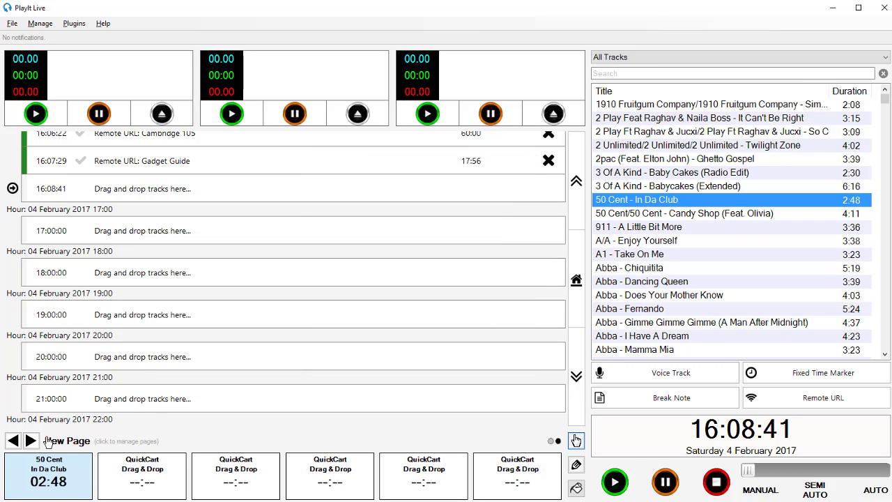
pyautogui.moveTo(576, 440)
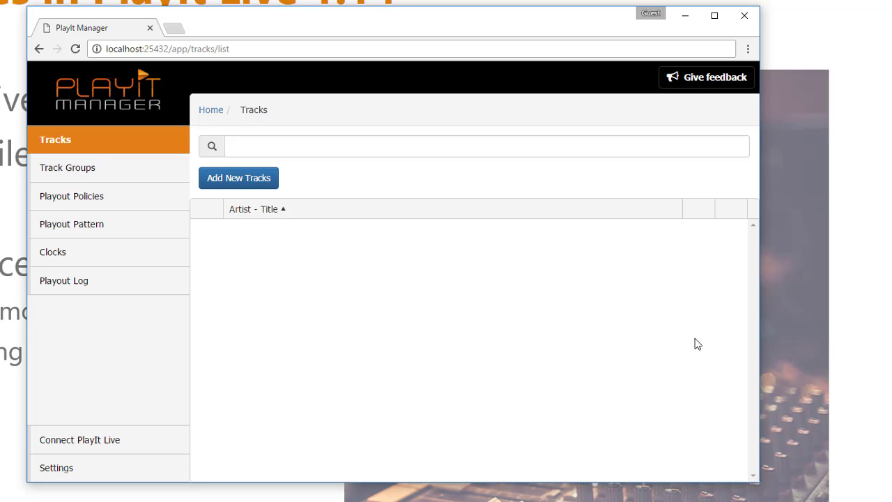
pyautogui.moveTo(606, 267)
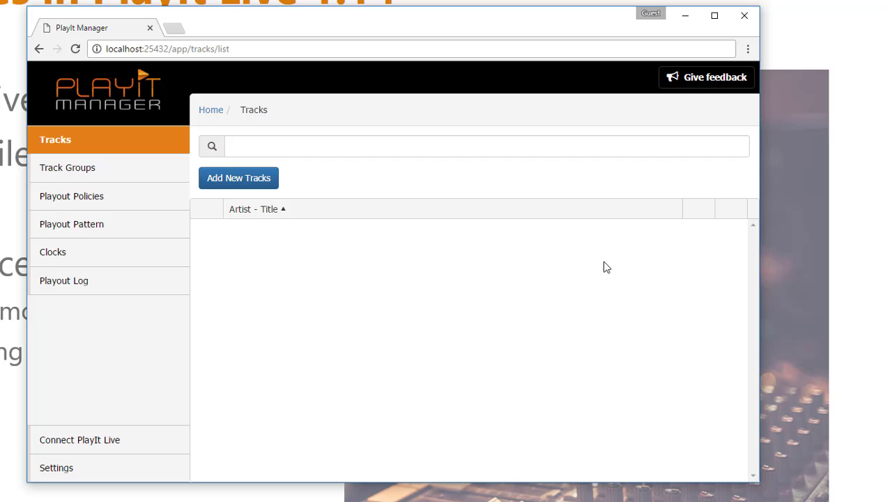
pyautogui.moveTo(238, 178)
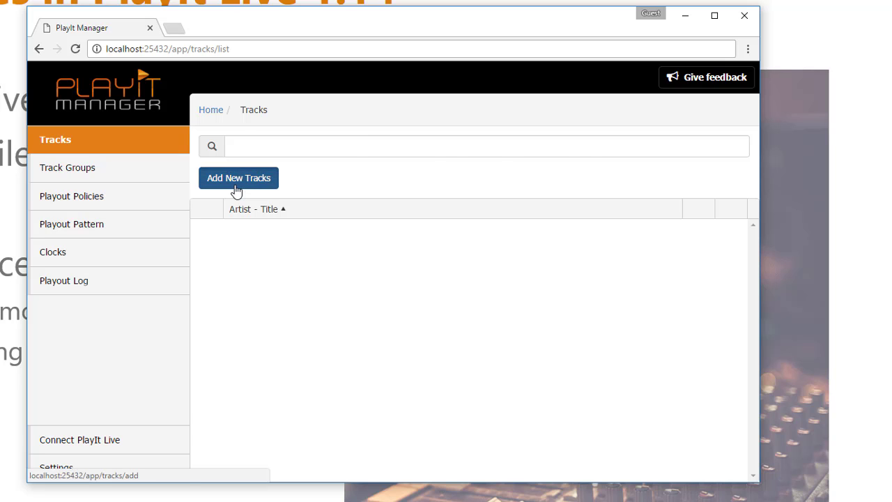
# - Upload the four selected club MP3s into a new 'Club Tracks' track group
pyautogui.click(238, 178)
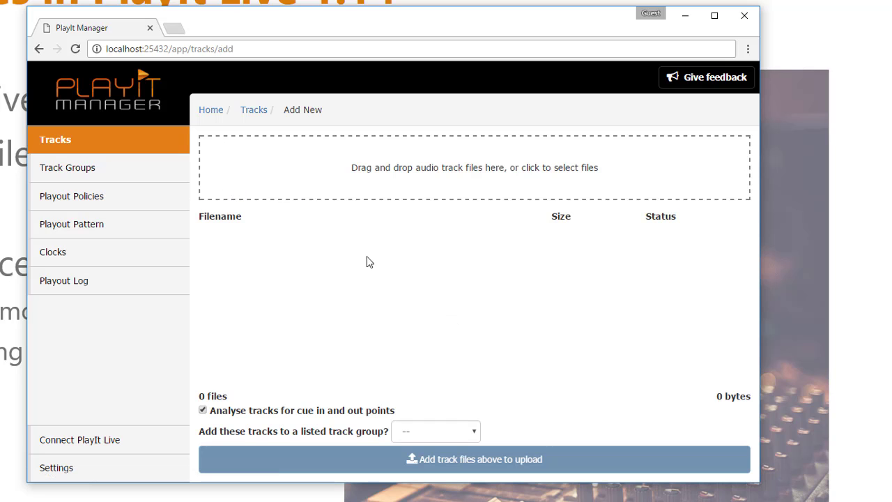
pyautogui.moveTo(519, 169)
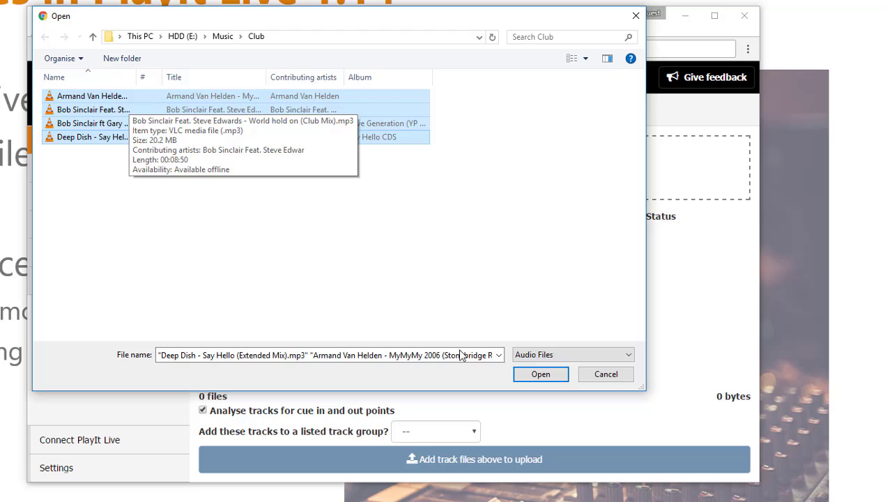
pyautogui.click(541, 374)
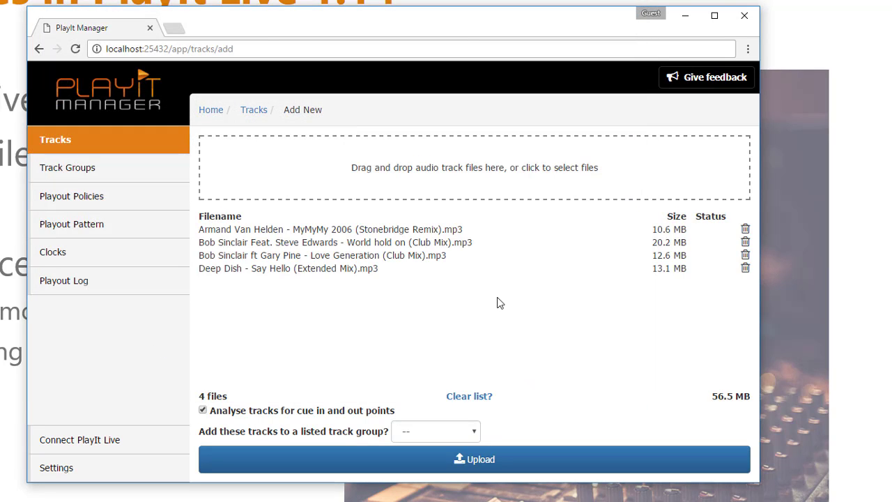
pyautogui.moveTo(331, 380)
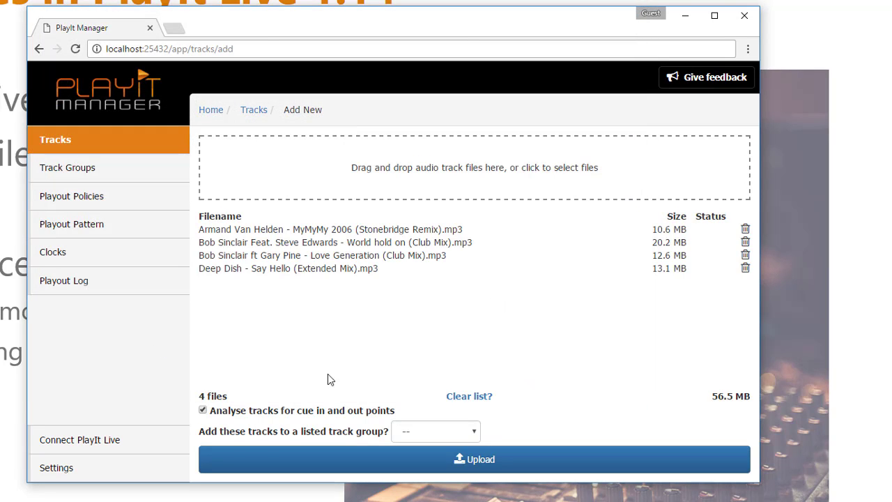
pyautogui.moveTo(265, 435)
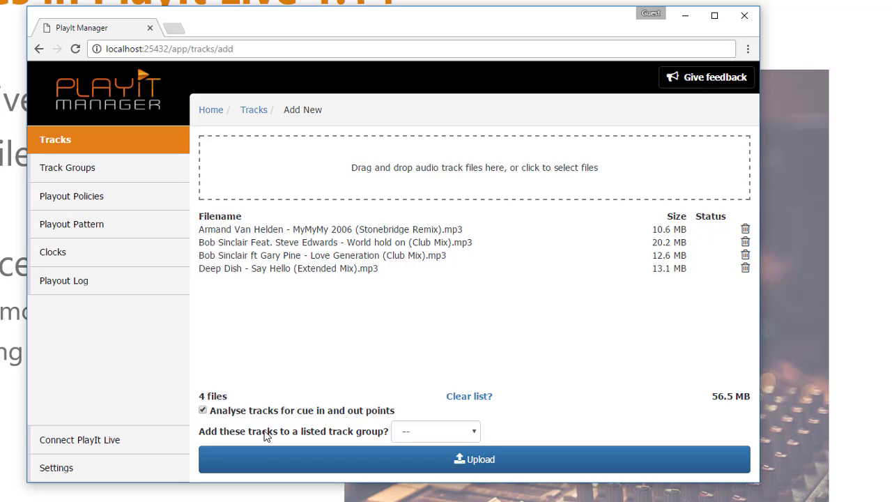
pyautogui.moveTo(451, 432)
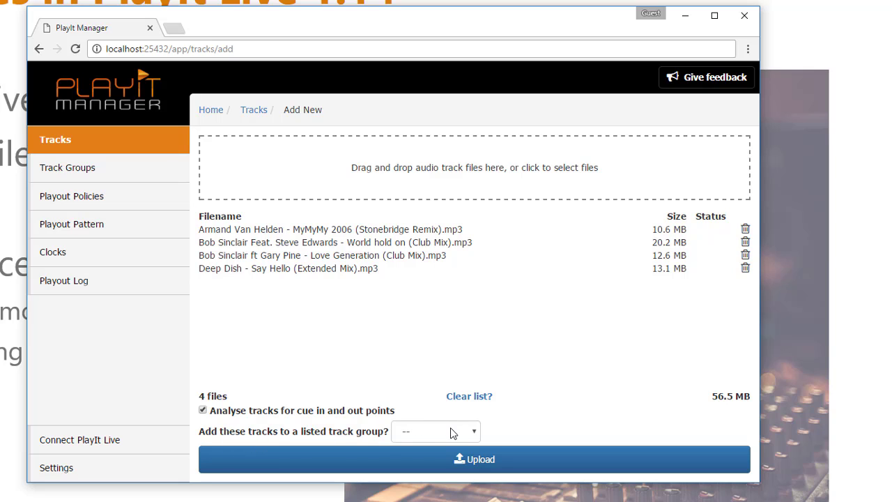
pyautogui.click(435, 431)
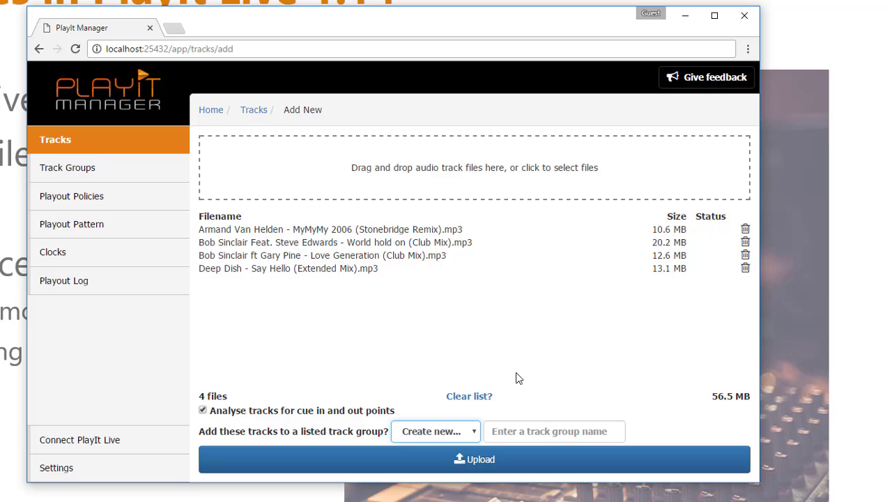
pyautogui.write('Cl')
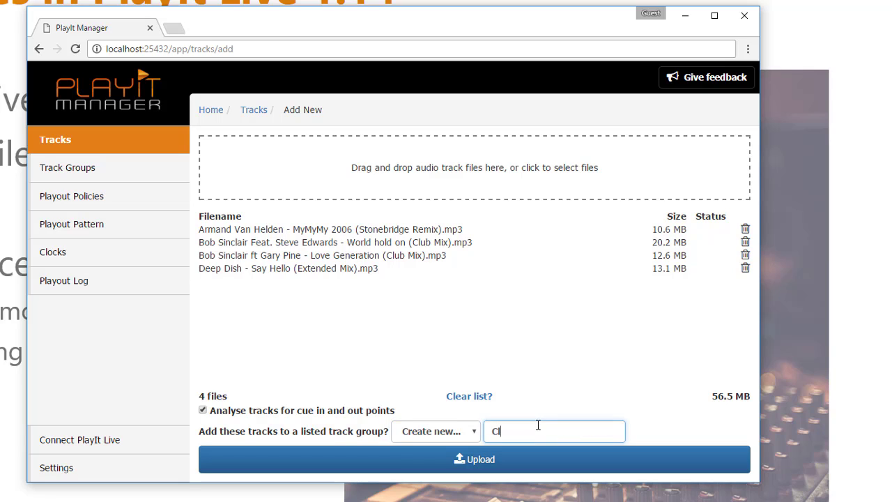
pyautogui.write('ub Track')
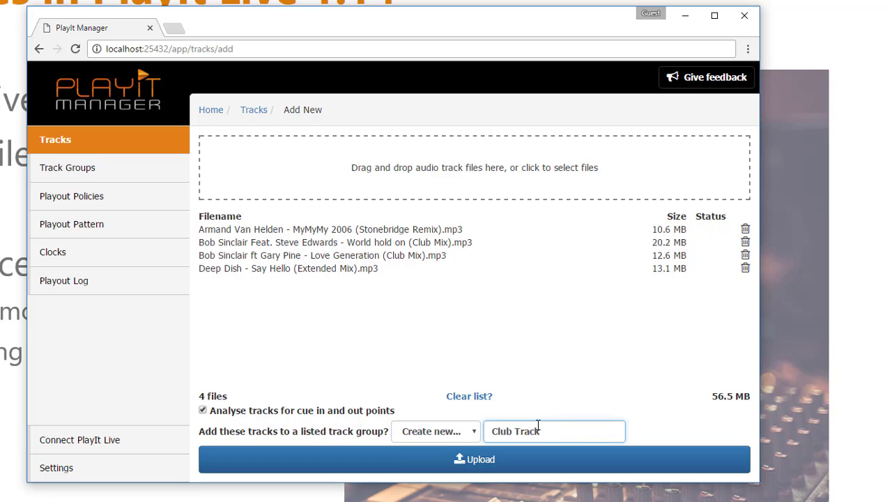
pyautogui.write('s')
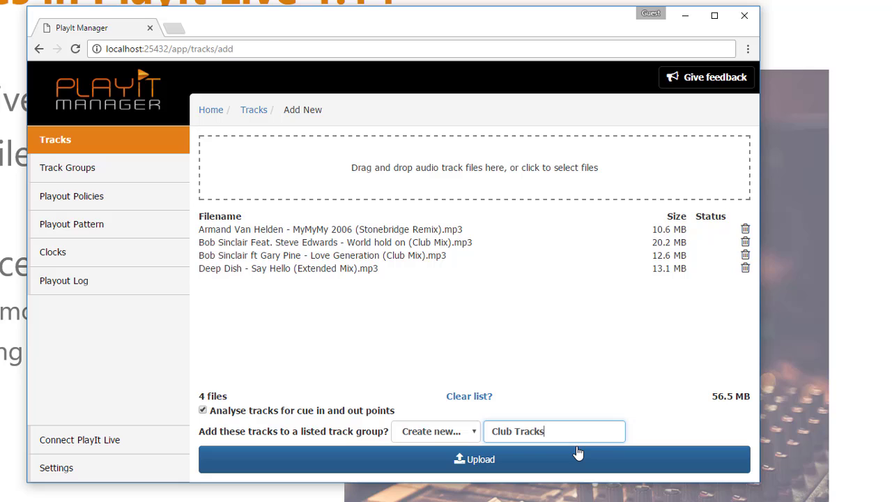
pyautogui.click(474, 458)
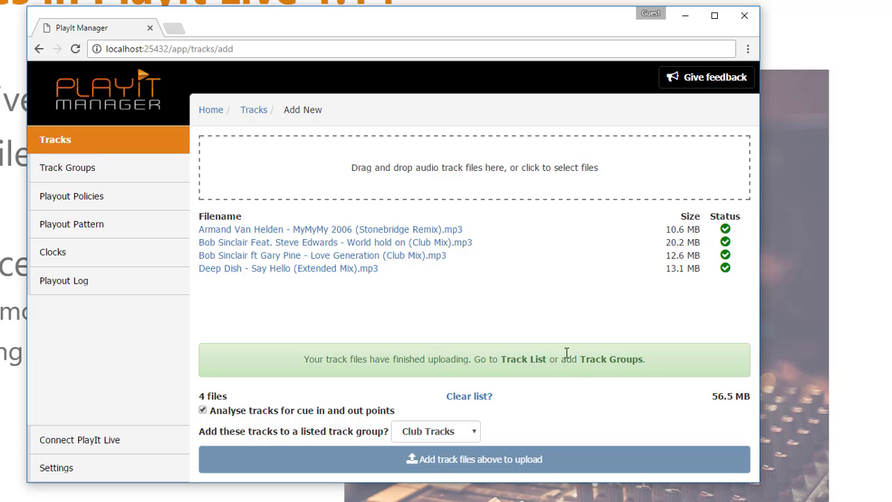
pyautogui.click(523, 359)
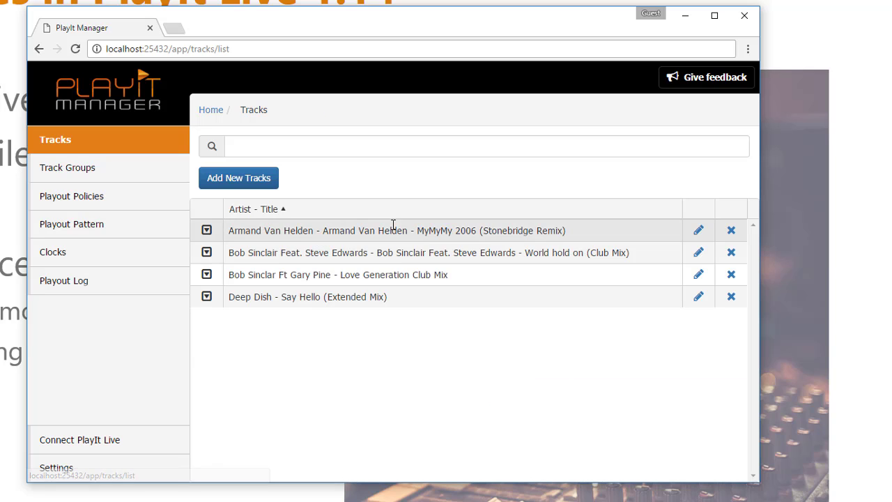
# - Open the Club Tracks group's edit page from Track Groups to verify its four tracks
pyautogui.click(68, 168)
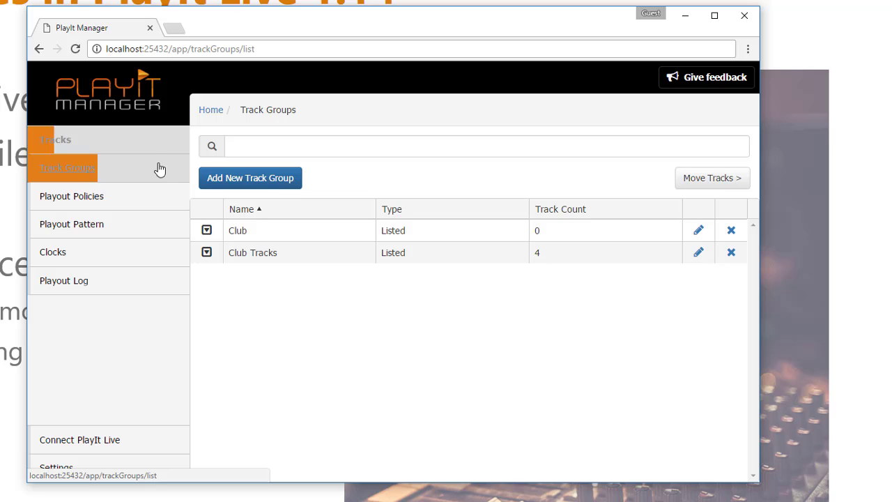
pyautogui.moveTo(695, 279)
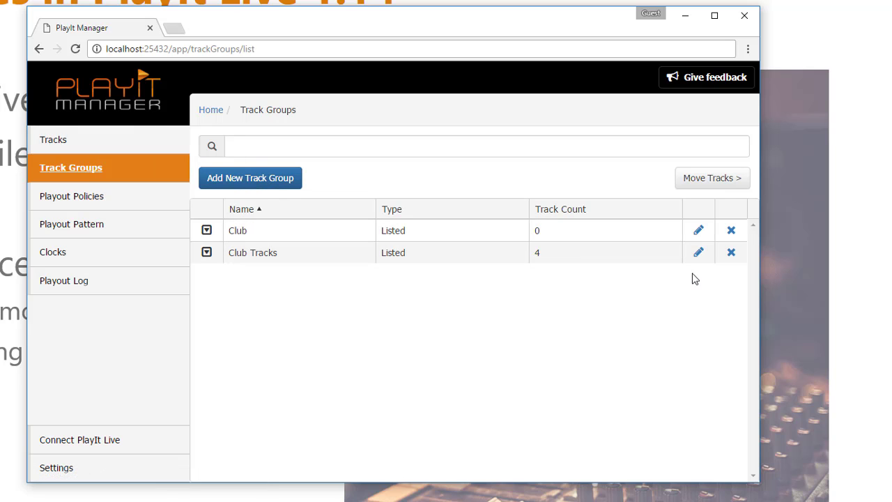
pyautogui.click(697, 253)
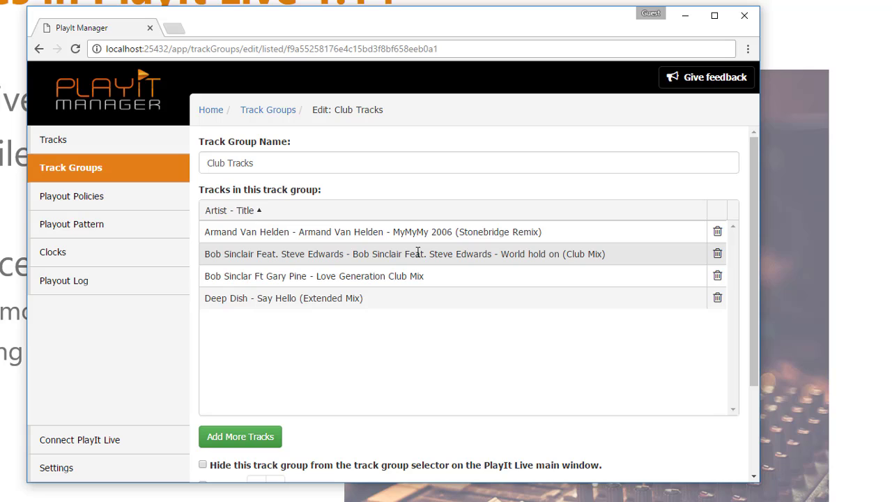
pyautogui.moveTo(403, 300)
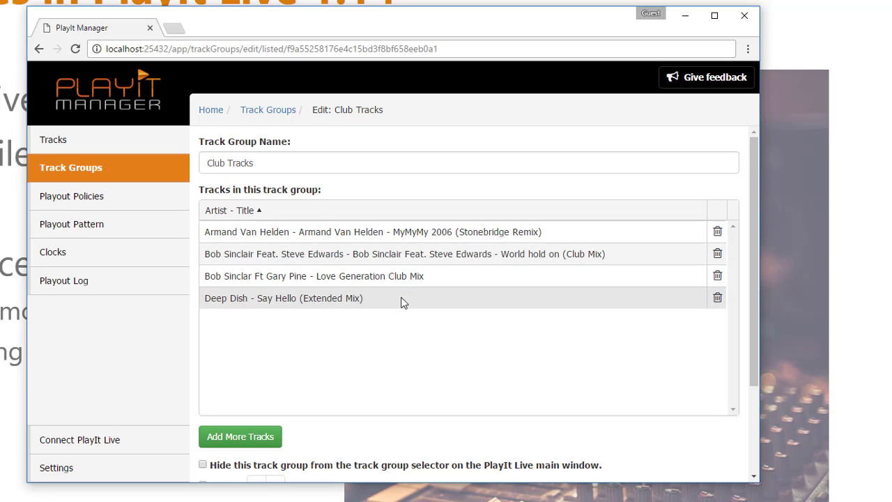
pyautogui.moveTo(486, 378)
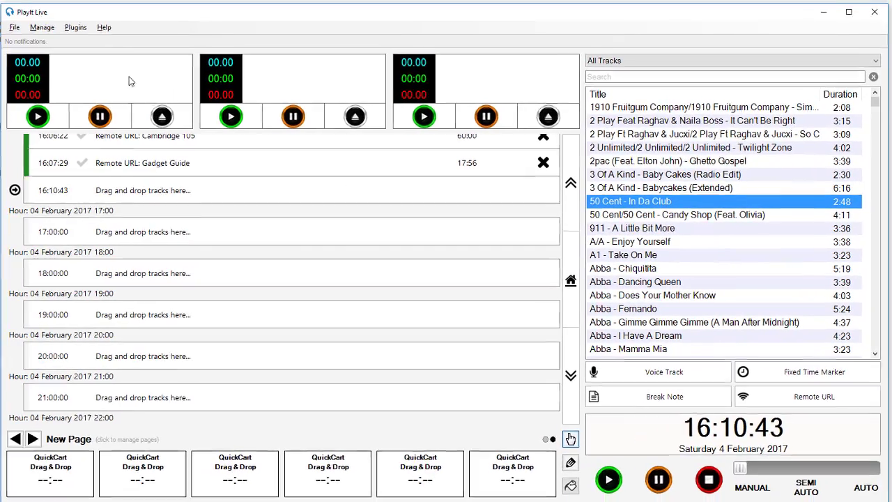
# - Connect to the discovered PlayIt Manager server, reconnecting once, then close the window
pyautogui.click(14, 27)
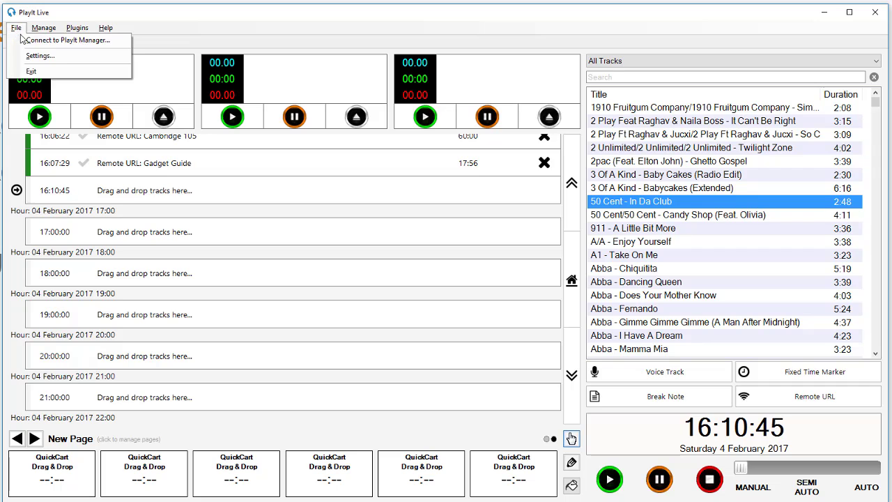
pyautogui.click(69, 39)
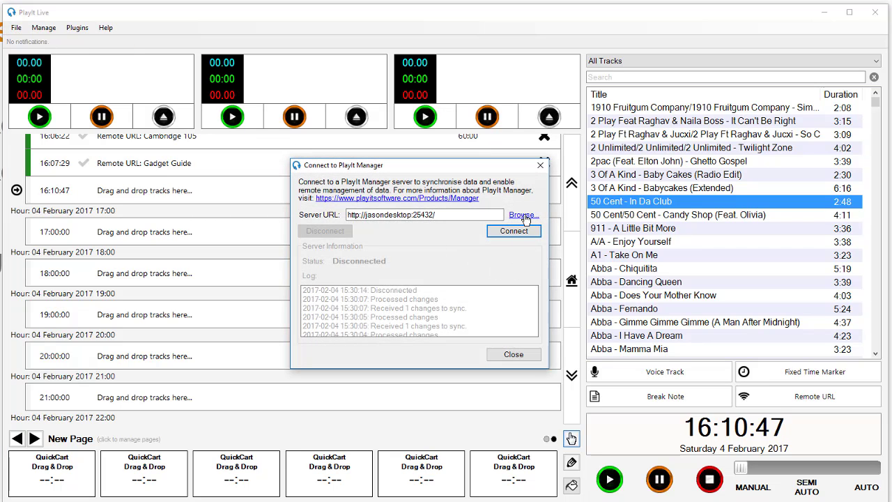
pyautogui.click(521, 214)
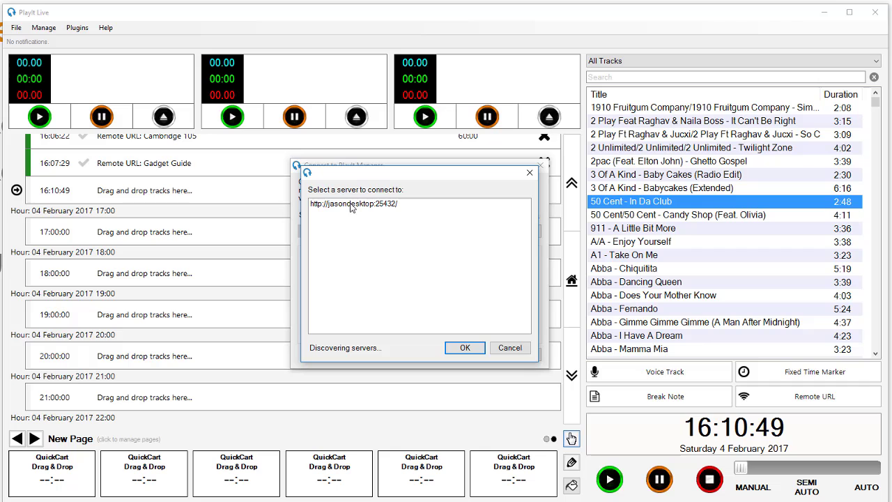
pyautogui.click(464, 347)
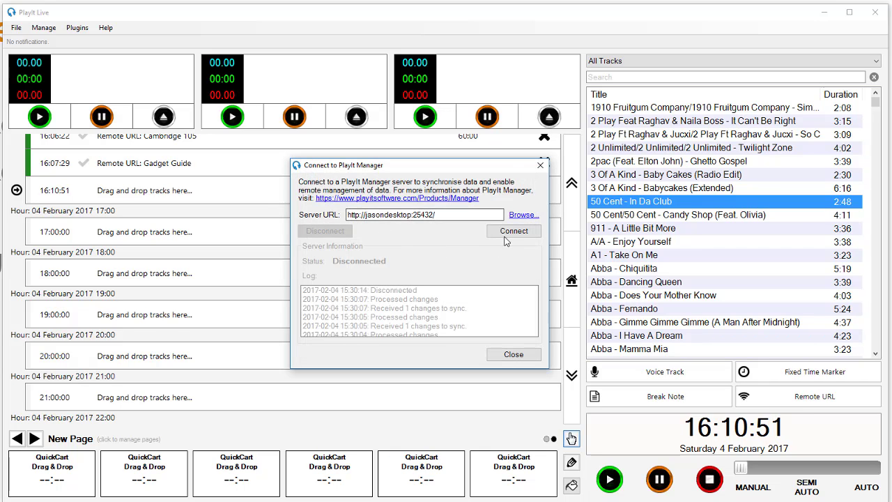
pyautogui.click(514, 230)
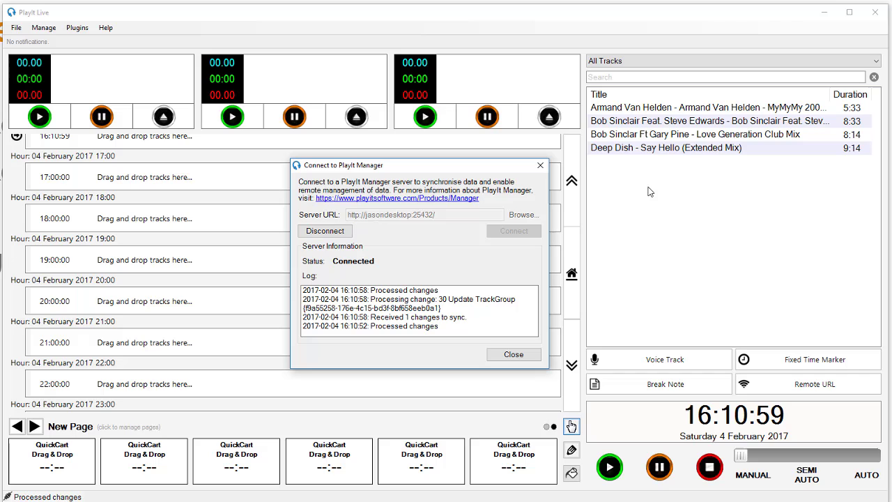
pyautogui.click(325, 230)
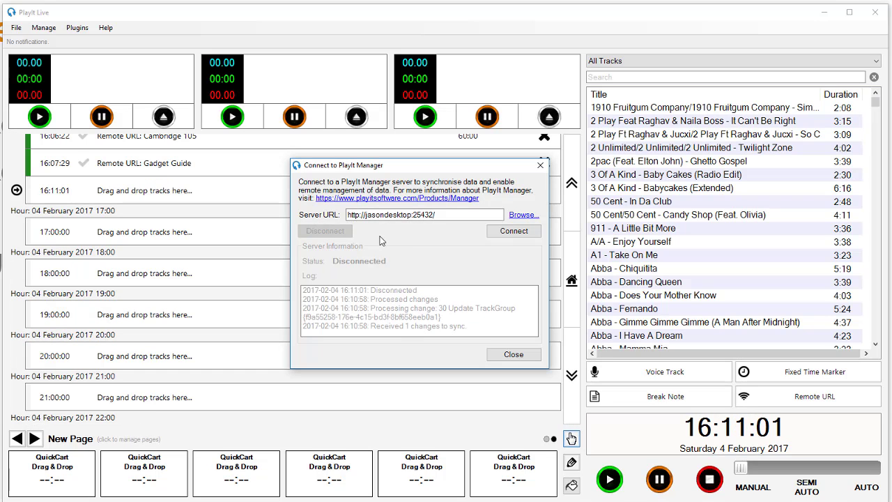
pyautogui.moveTo(373, 234)
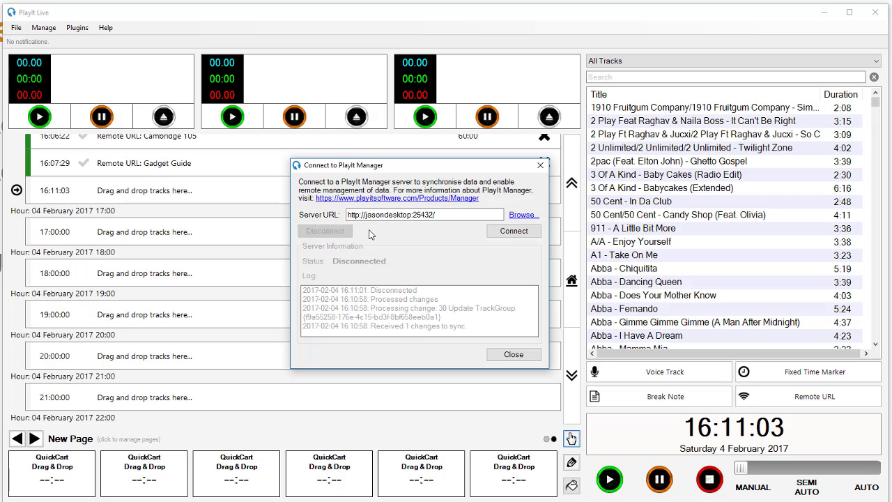
pyautogui.click(513, 230)
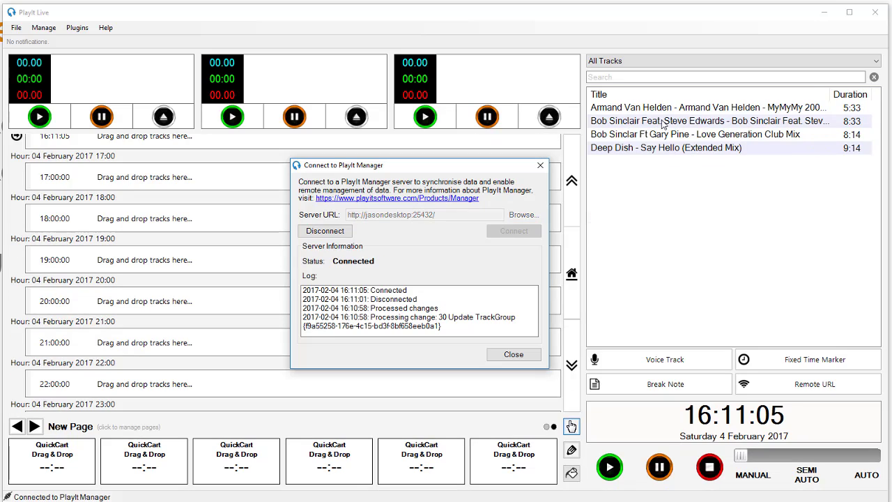
pyautogui.moveTo(514, 354)
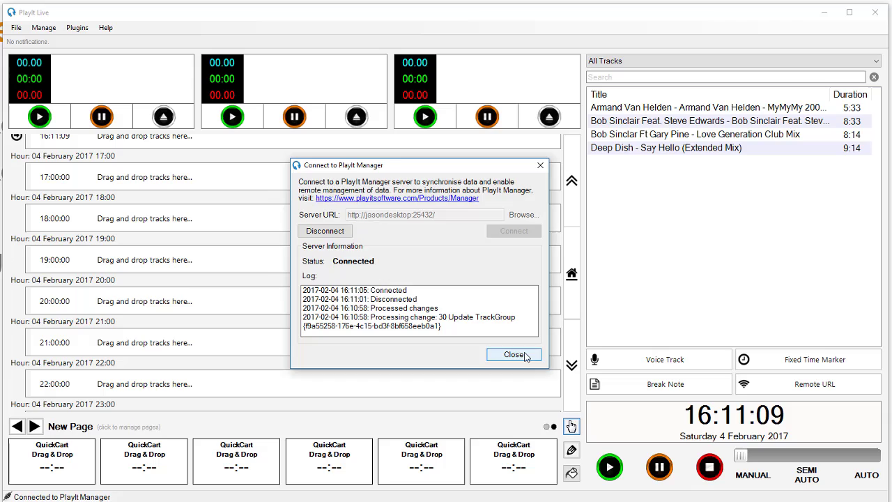
pyautogui.click(514, 354)
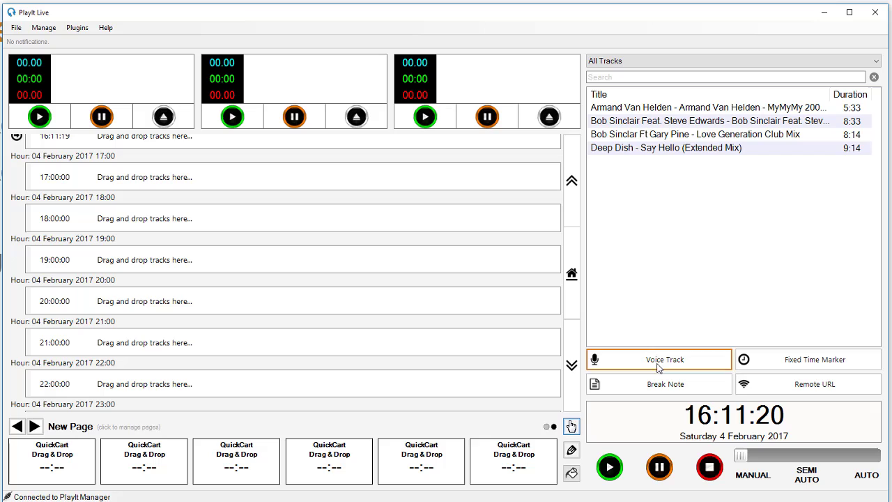
pyautogui.moveTo(704, 273)
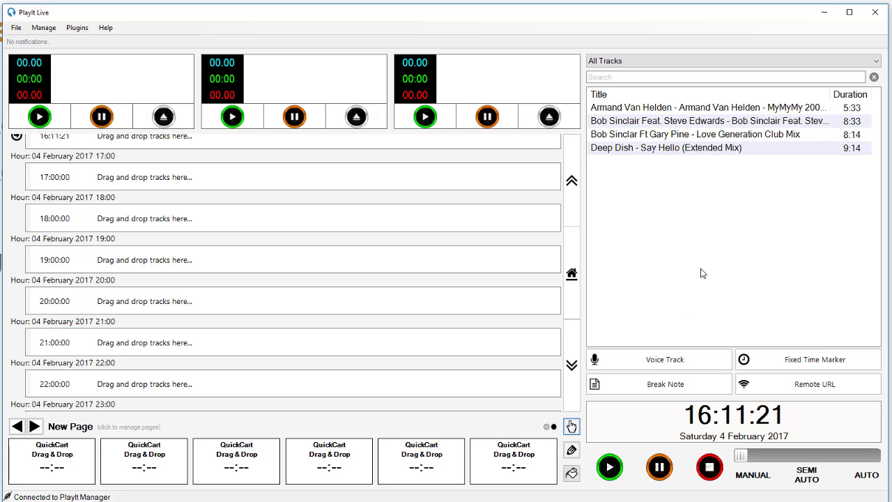
pyautogui.moveTo(610, 233)
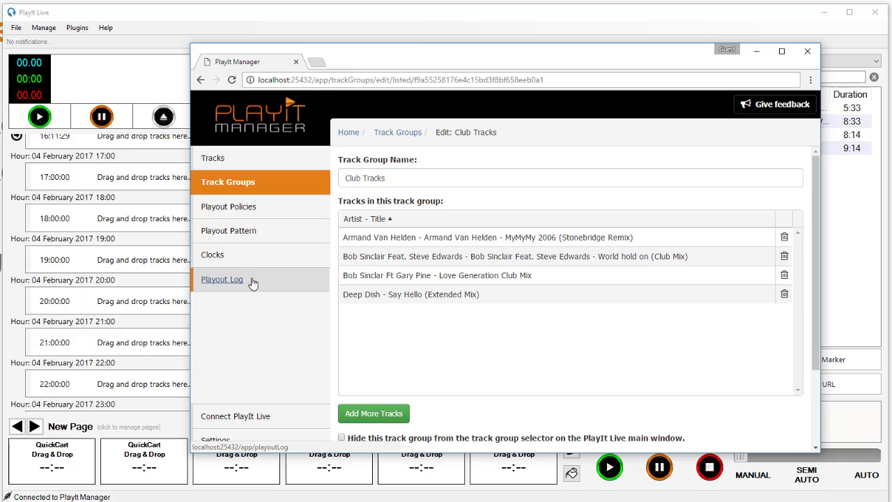
# - Start editing the 16:00 playout log and add a new Remote URL item
pyautogui.click(221, 279)
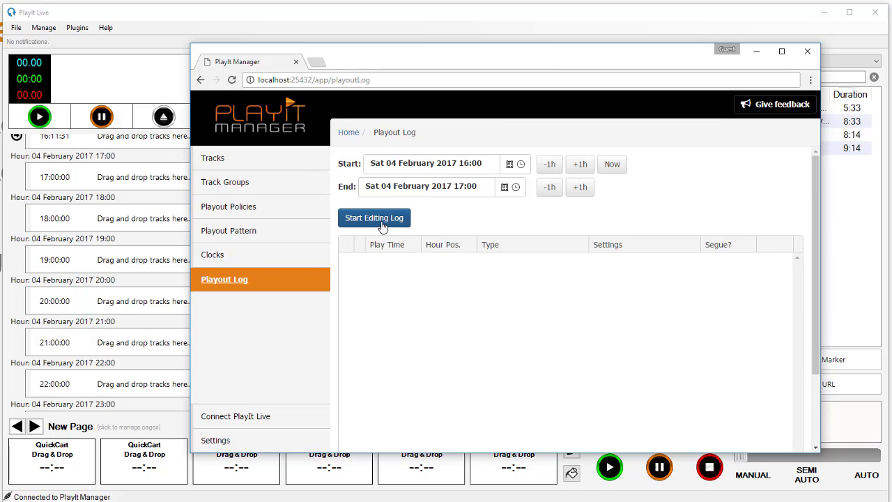
pyautogui.click(375, 217)
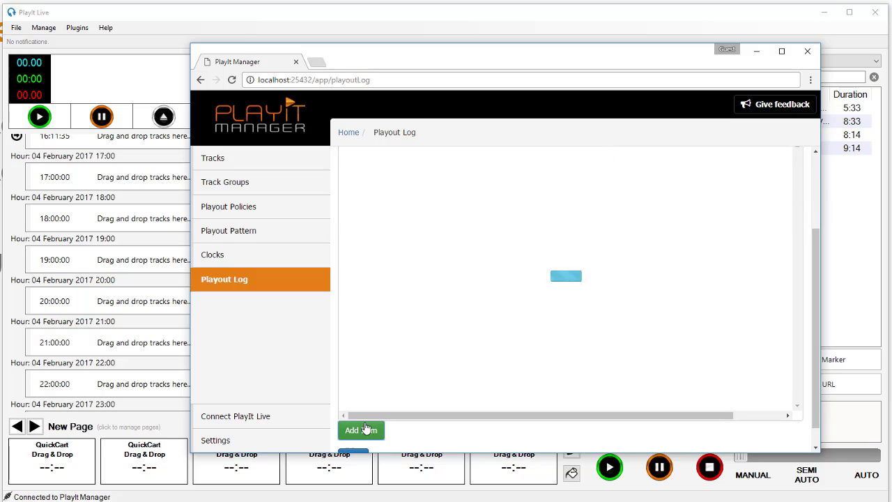
pyautogui.click(361, 430)
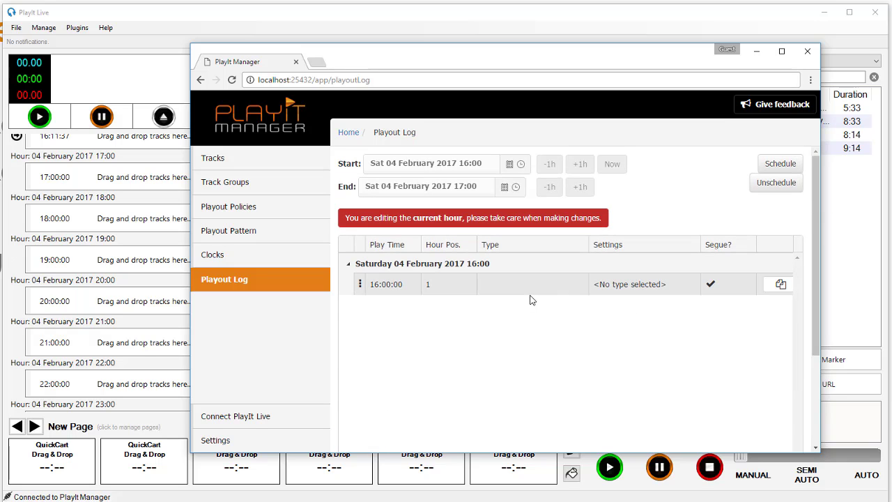
pyautogui.click(518, 284)
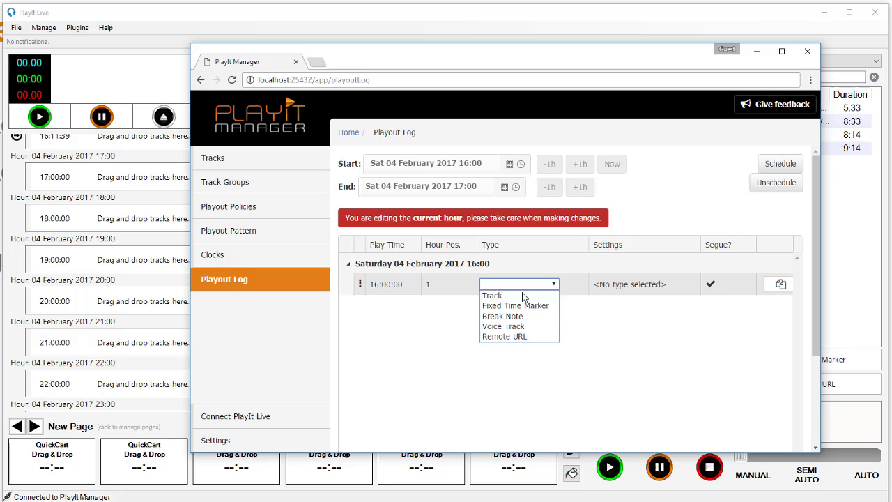
pyautogui.moveTo(520, 337)
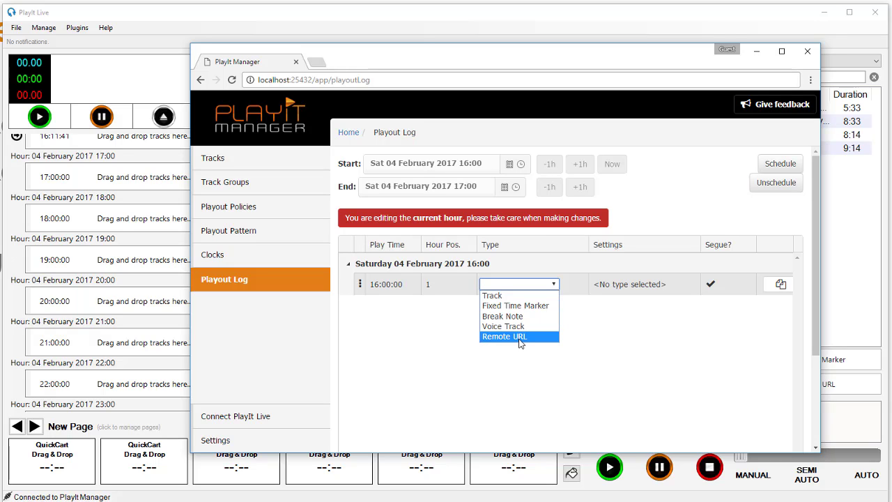
pyautogui.click(504, 336)
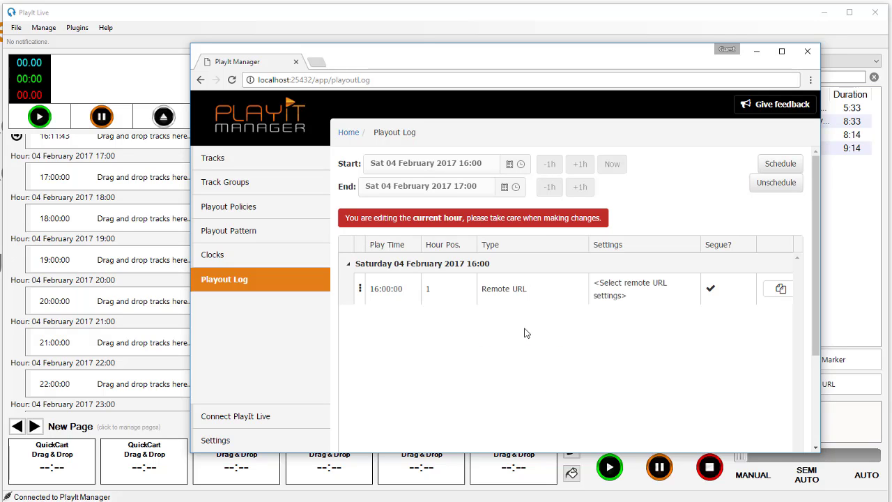
# - Set the item to 'Cambridge' with a one-hour duration and save the log
pyautogui.click(629, 288)
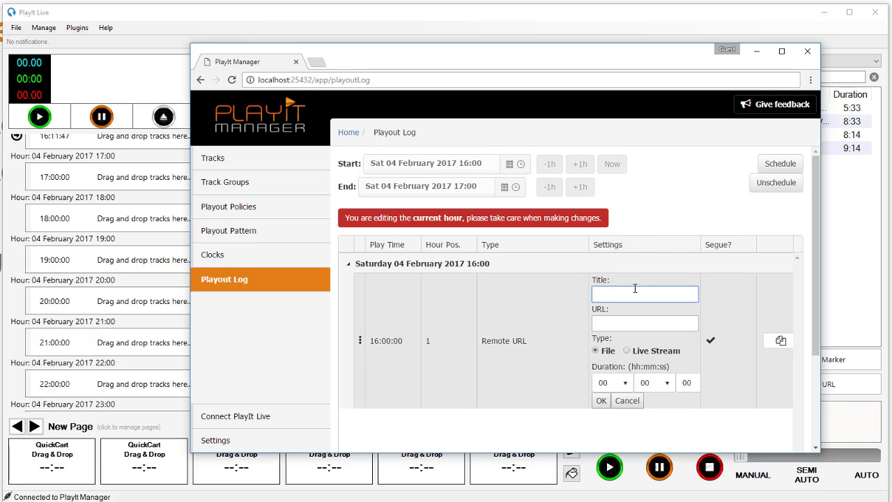
pyautogui.write('Cambridge 105')
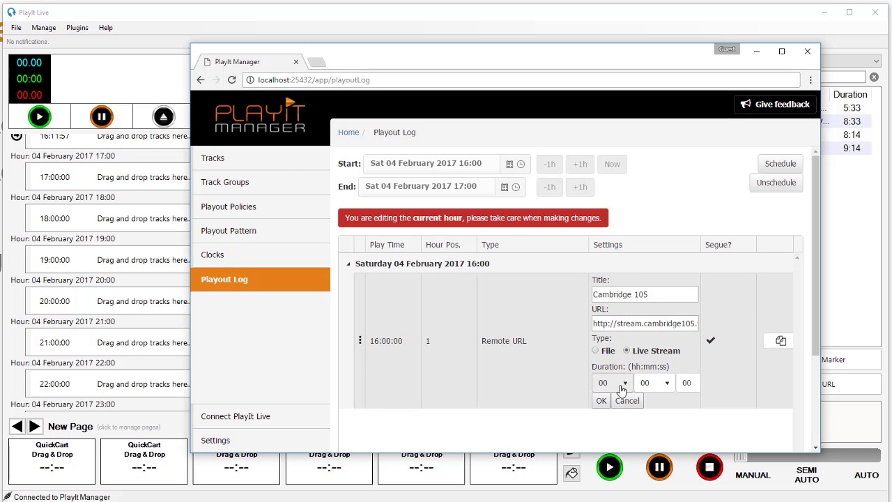
pyautogui.click(612, 382)
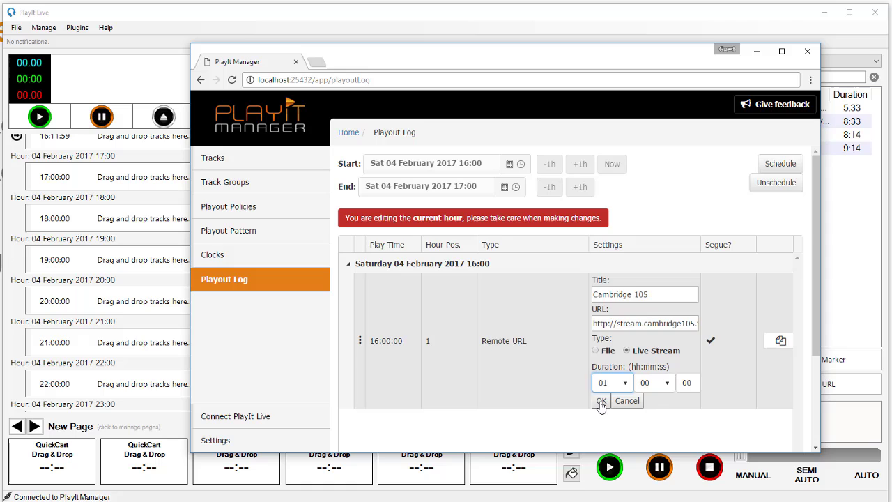
pyautogui.click(600, 400)
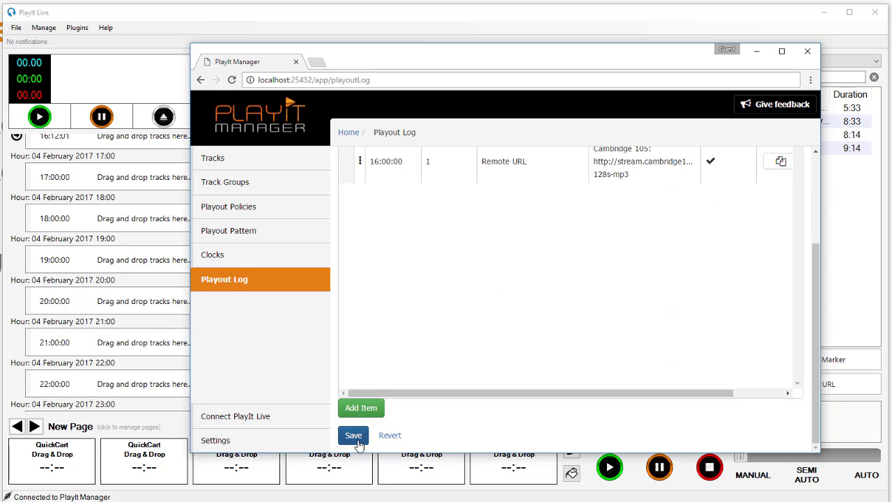
pyautogui.click(353, 435)
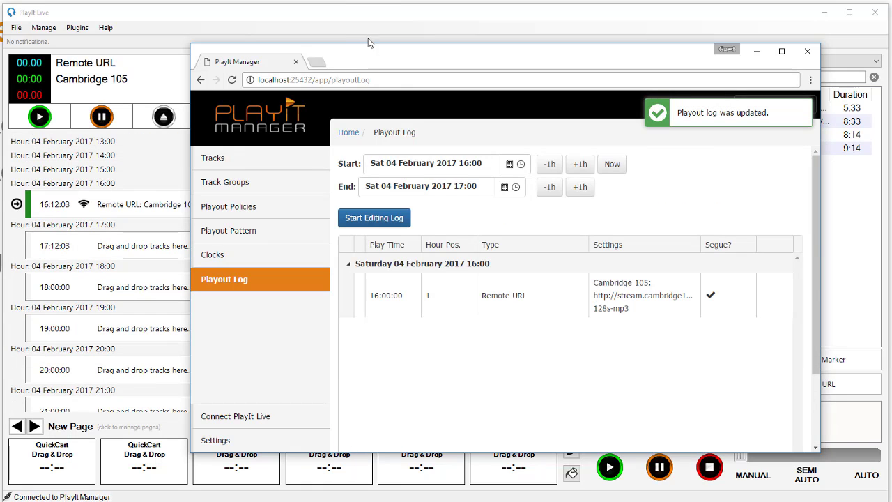
pyautogui.click(808, 51)
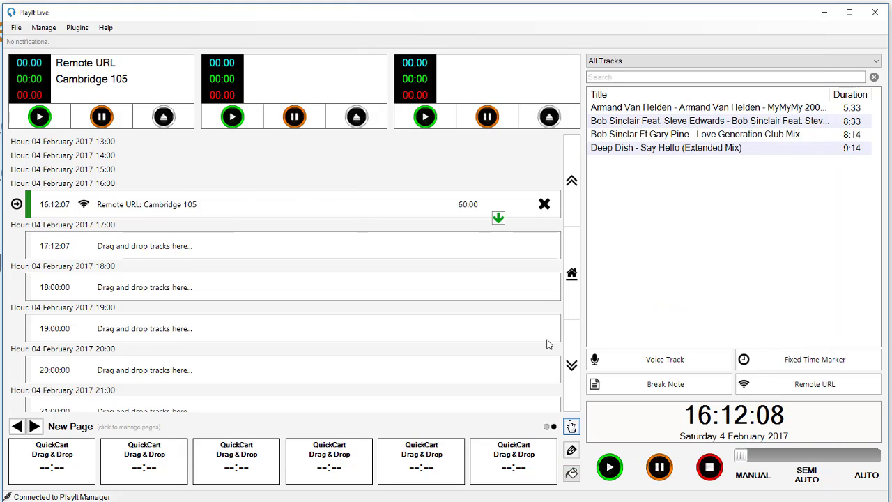
pyautogui.moveTo(457, 170)
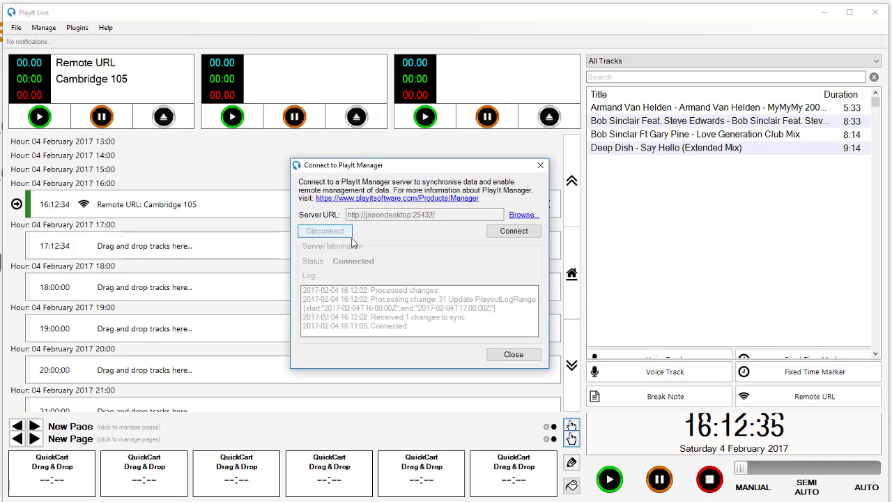
# - Close the PlayIt Manager connection window after disconnecting
pyautogui.click(514, 355)
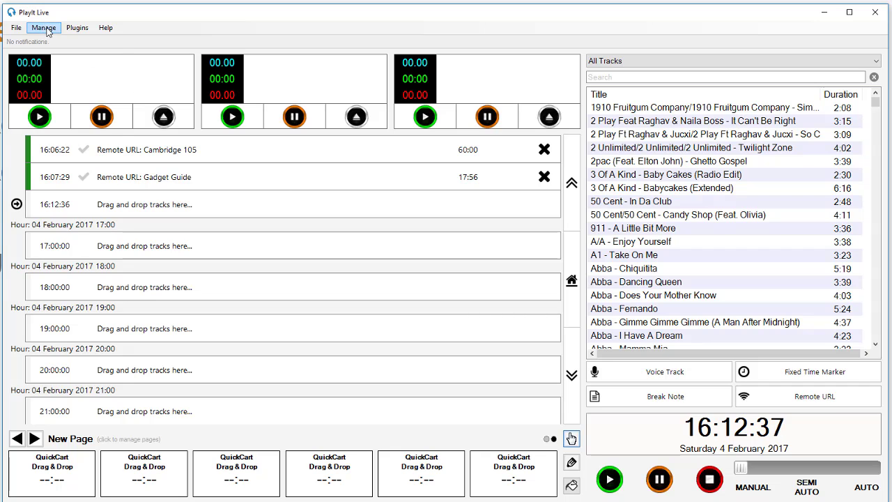
# - Review the Live Stream Clock without changes, then pick it for the weekly clock schedule
pyautogui.click(44, 27)
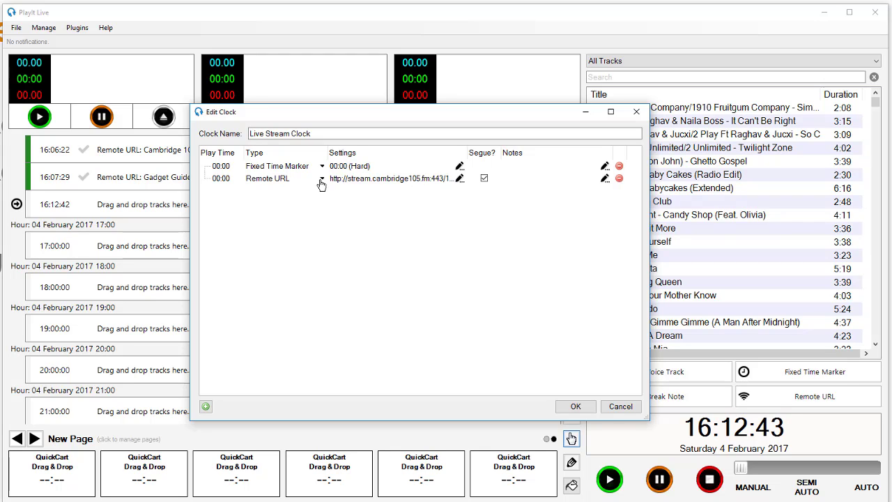
pyautogui.moveTo(381, 186)
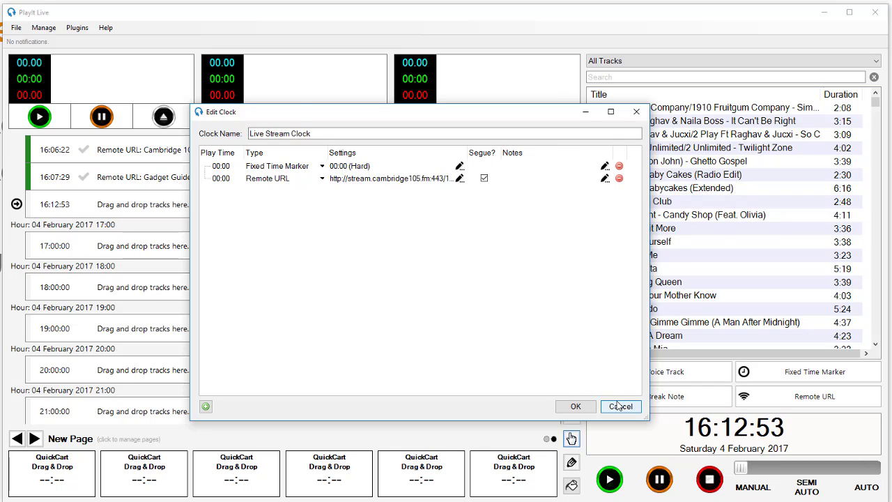
pyautogui.click(620, 407)
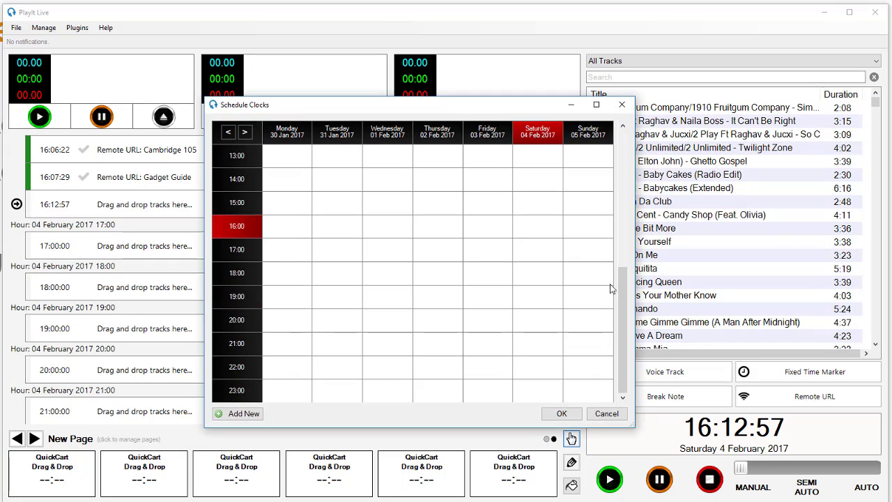
pyautogui.moveTo(534, 231)
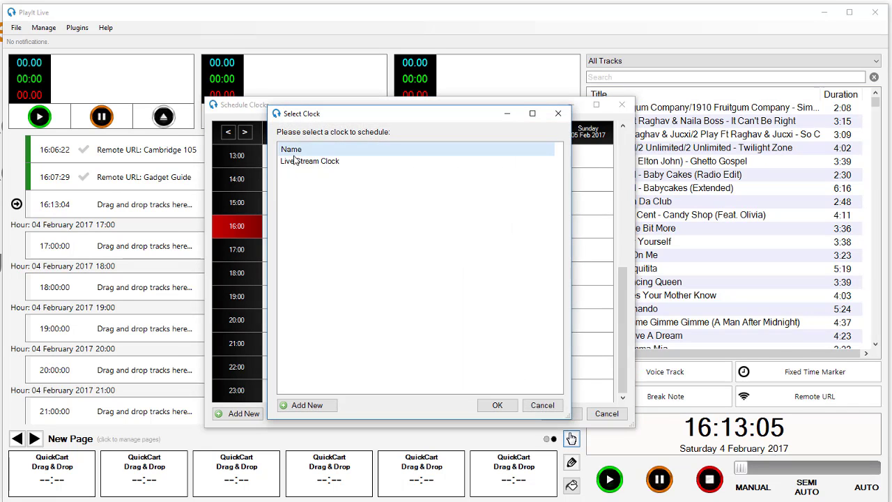
pyautogui.click(497, 404)
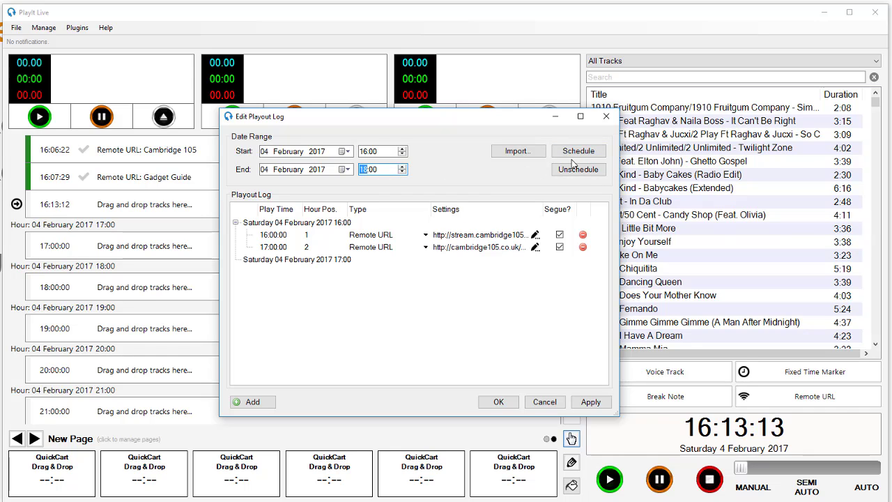
# - Schedule the 16:00–18:00 log to load Cambridge 105 Remote URL streams at 16:00 and 17:00
pyautogui.click(578, 151)
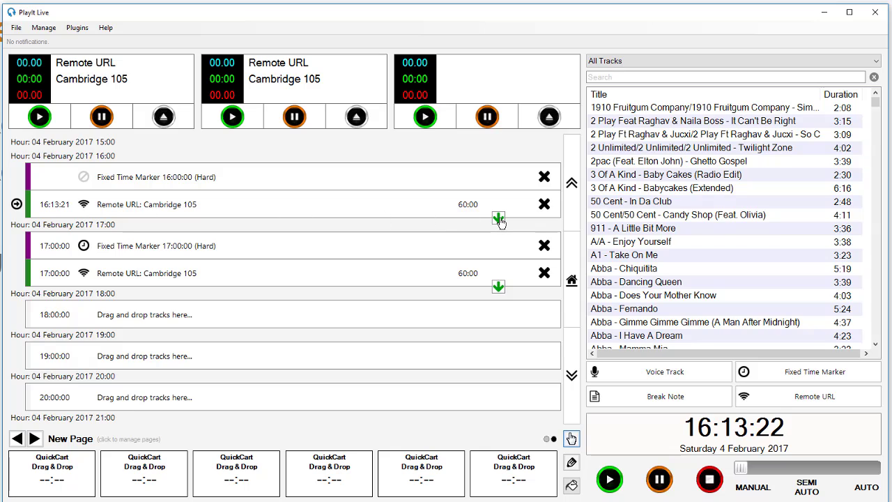
pyautogui.moveTo(224, 261)
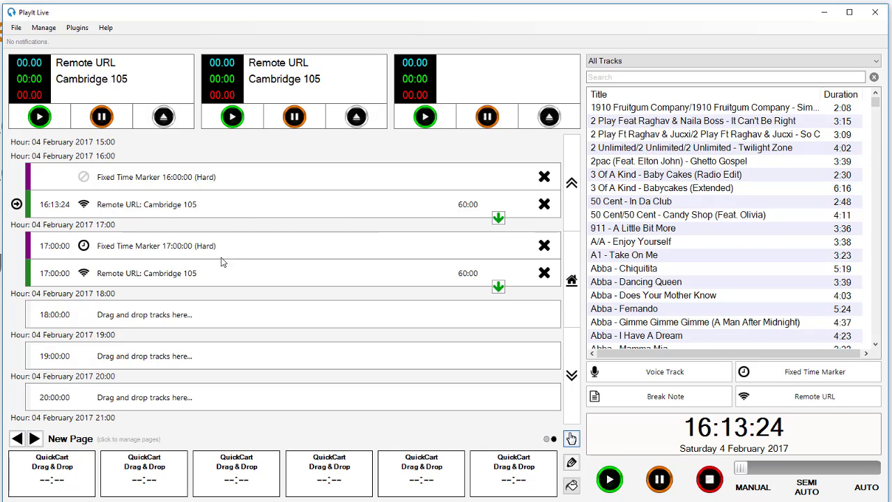
pyautogui.moveTo(293, 256)
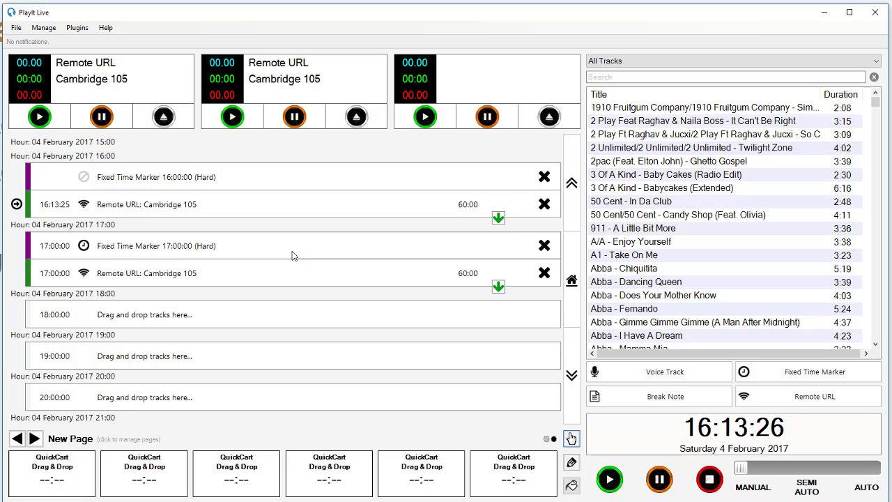
pyautogui.moveTo(199, 282)
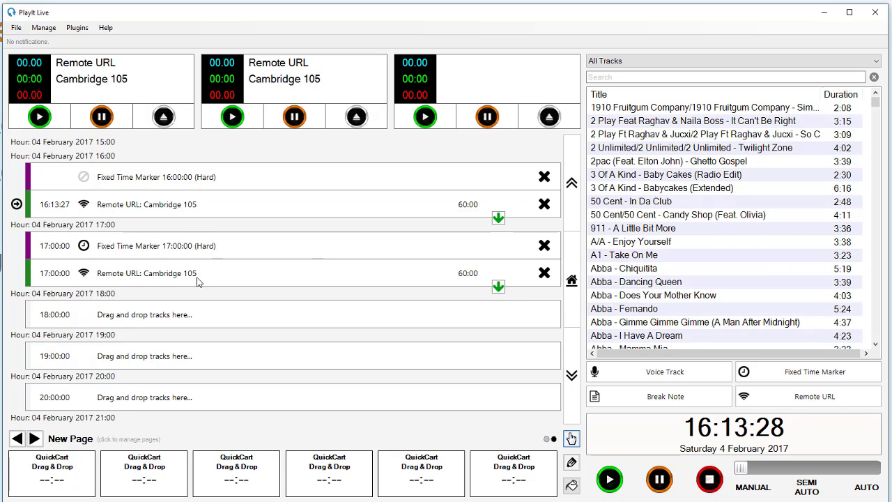
pyautogui.moveTo(274, 278)
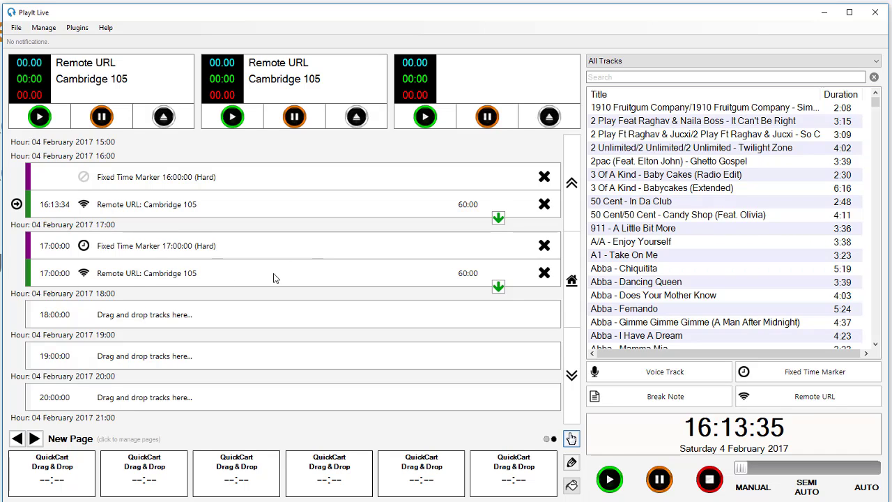